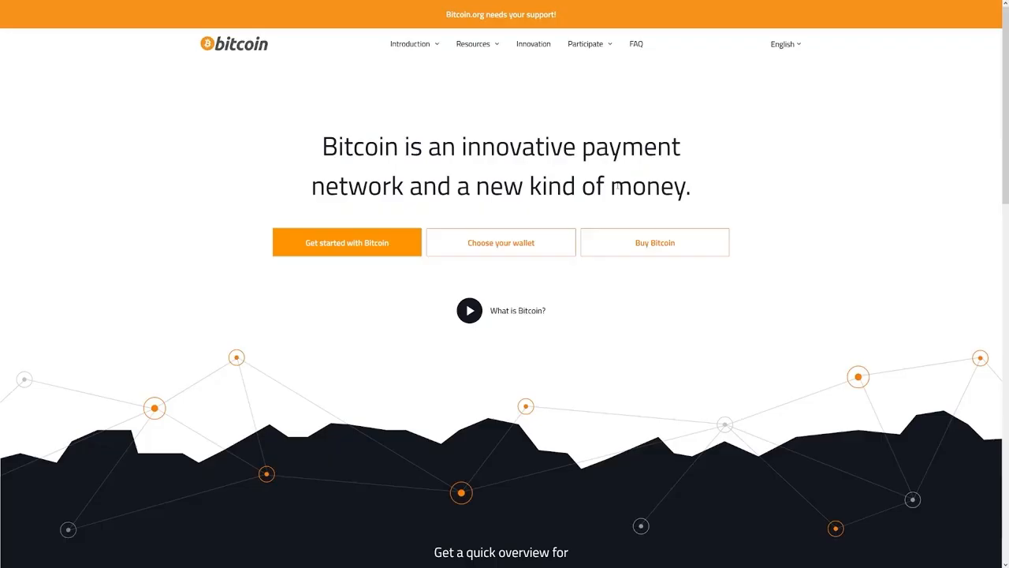
pyautogui.moveTo(518, 198)
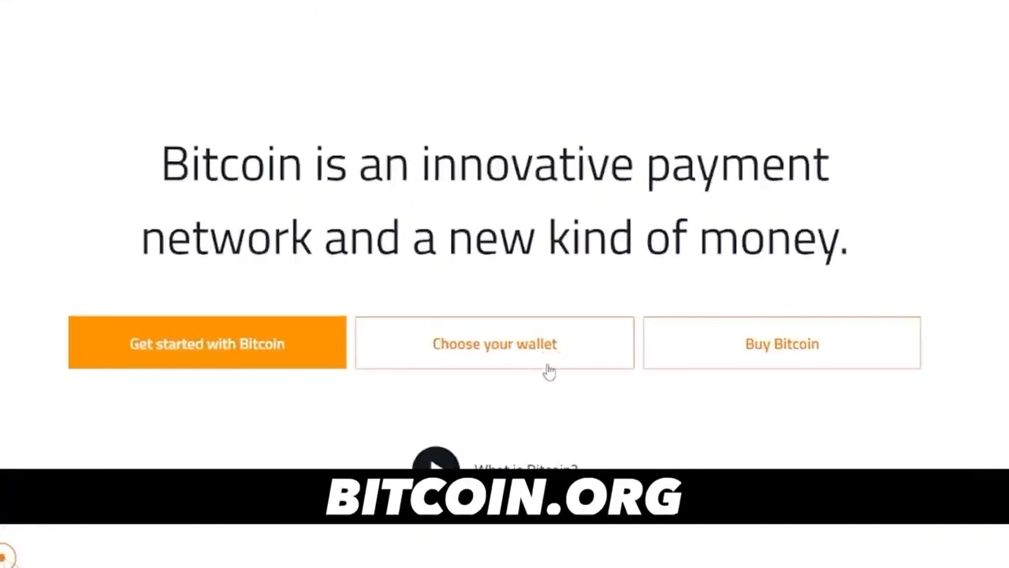
# Open Bitcoin.org's 'Choose your wallet' guide and start the wallet helper questions
pyautogui.click(494, 343)
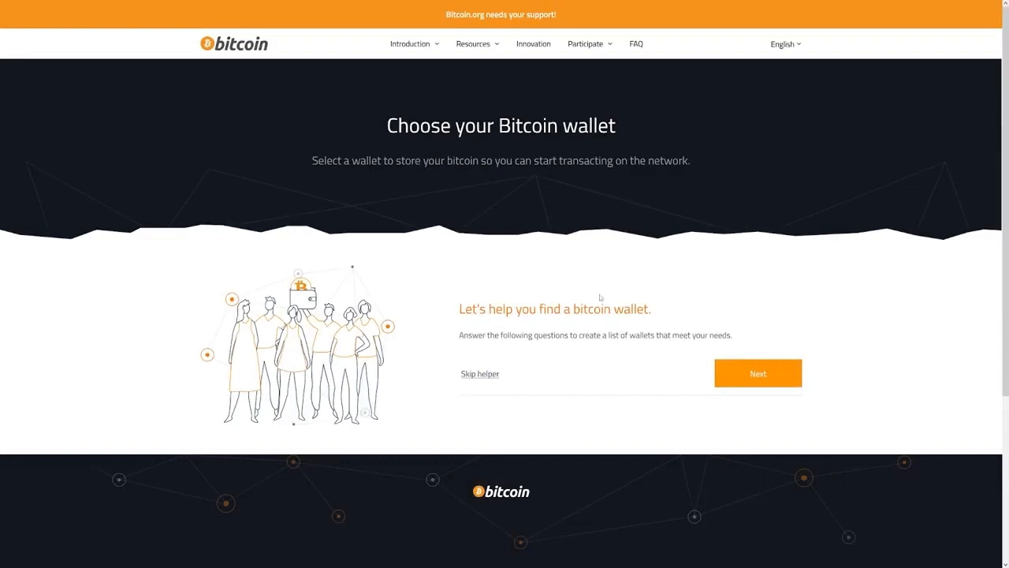
pyautogui.click(758, 373)
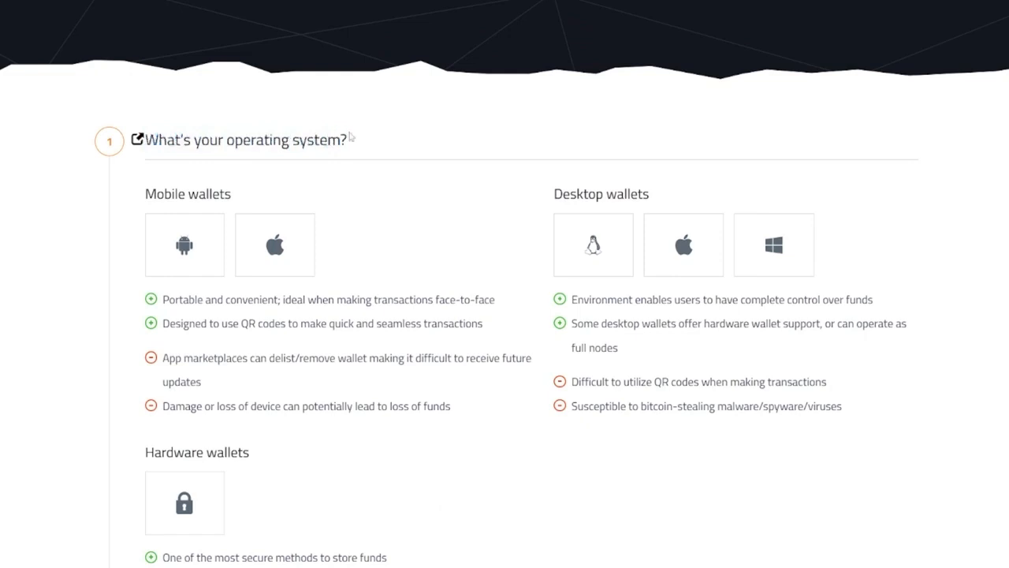
# Answer Windows desktop as the operating system and New as the experience level
pyautogui.click(773, 165)
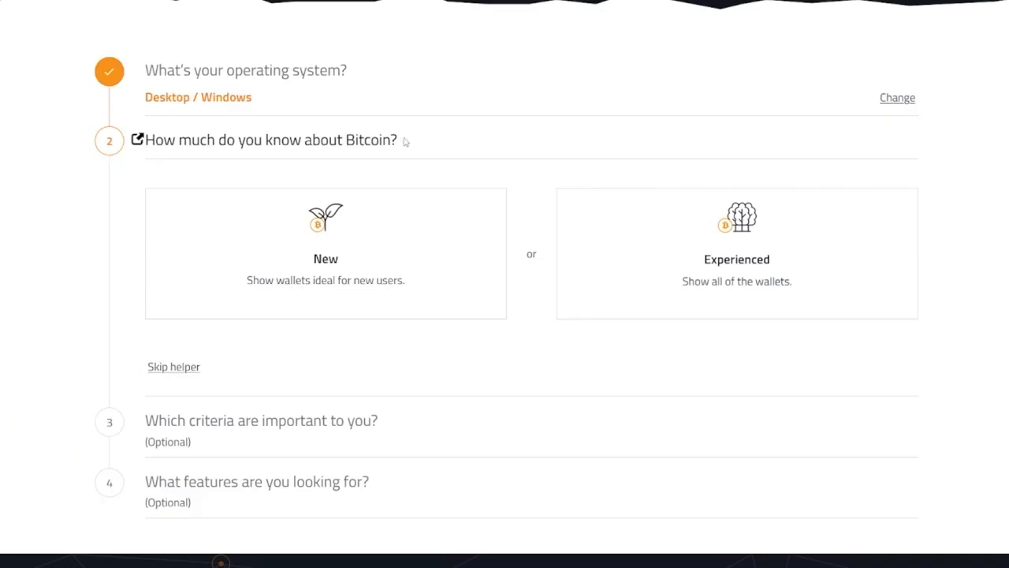
pyautogui.moveTo(404, 132)
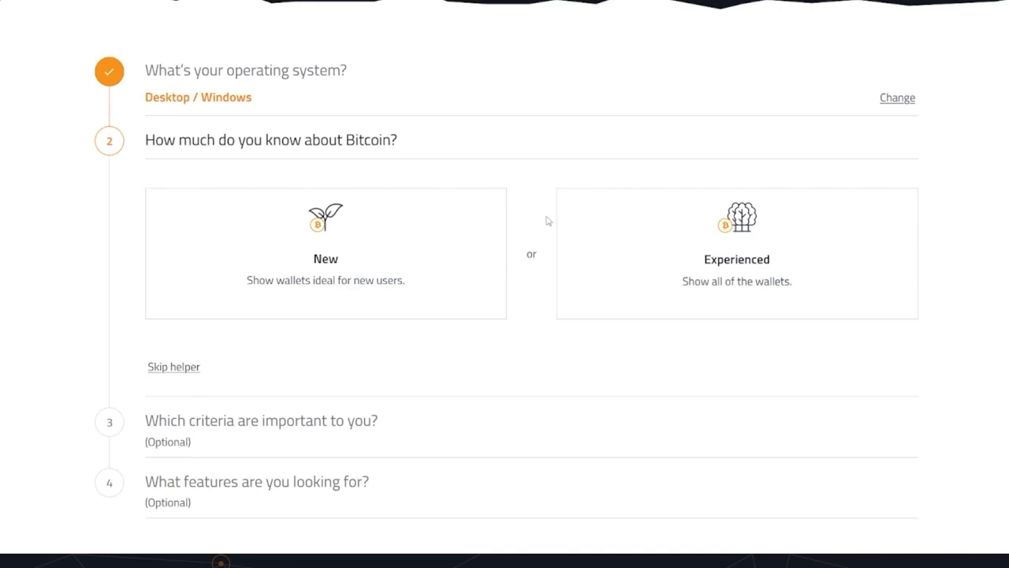
pyautogui.click(326, 252)
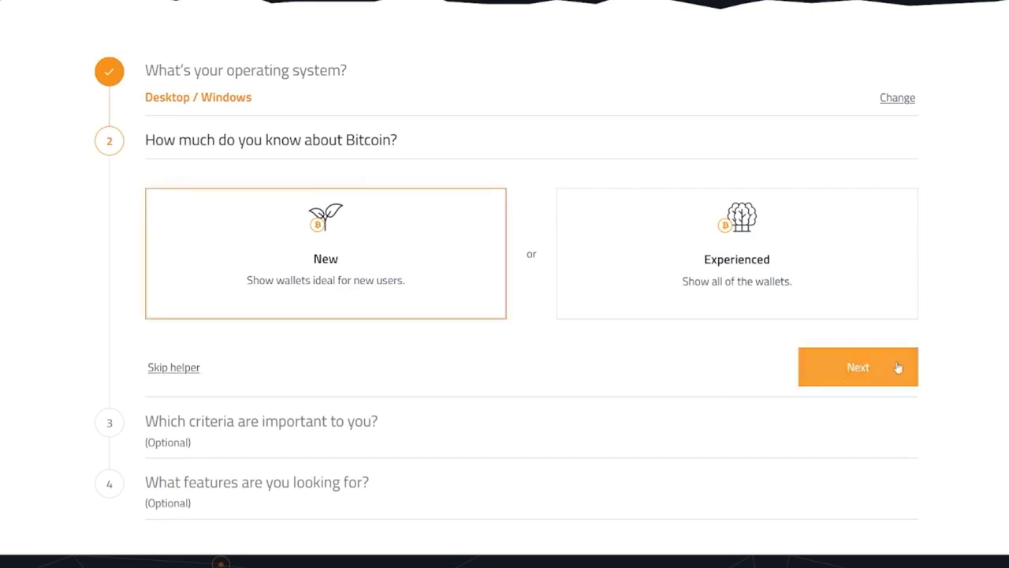
pyautogui.click(858, 366)
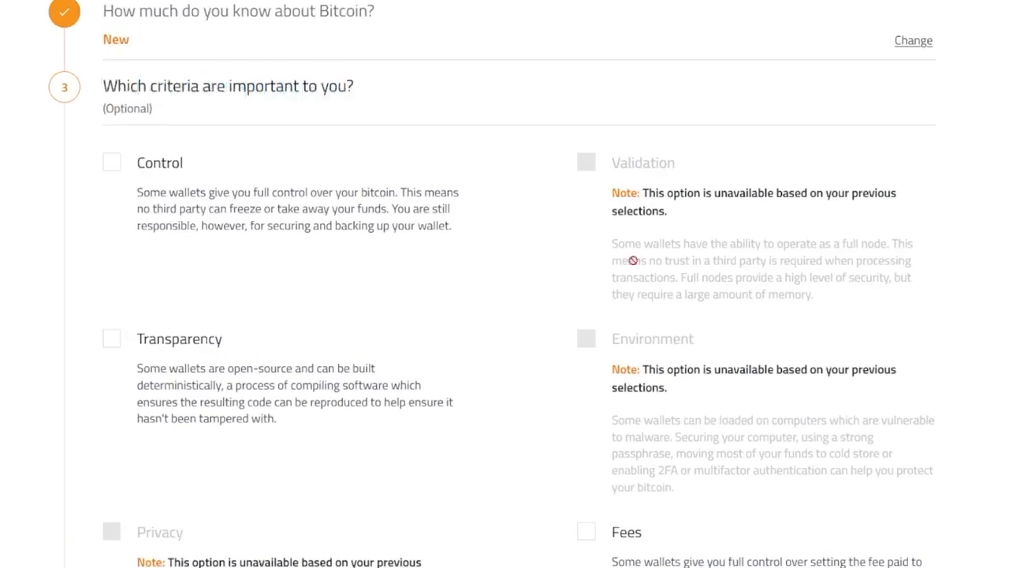
# Choose Fees as a criterion and 2FA as a required feature to list matching wallets
pyautogui.scroll(-3)
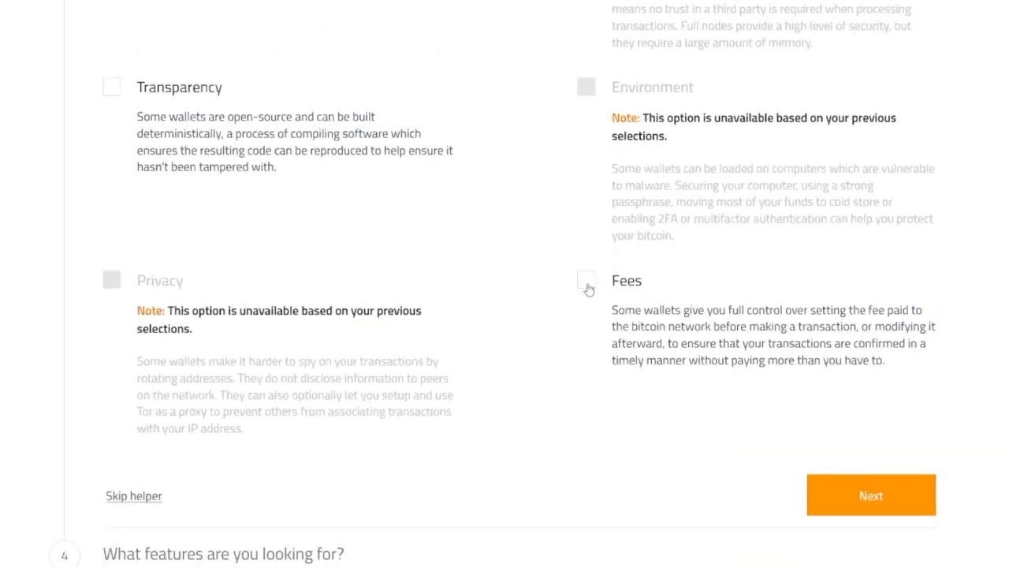
pyautogui.click(588, 280)
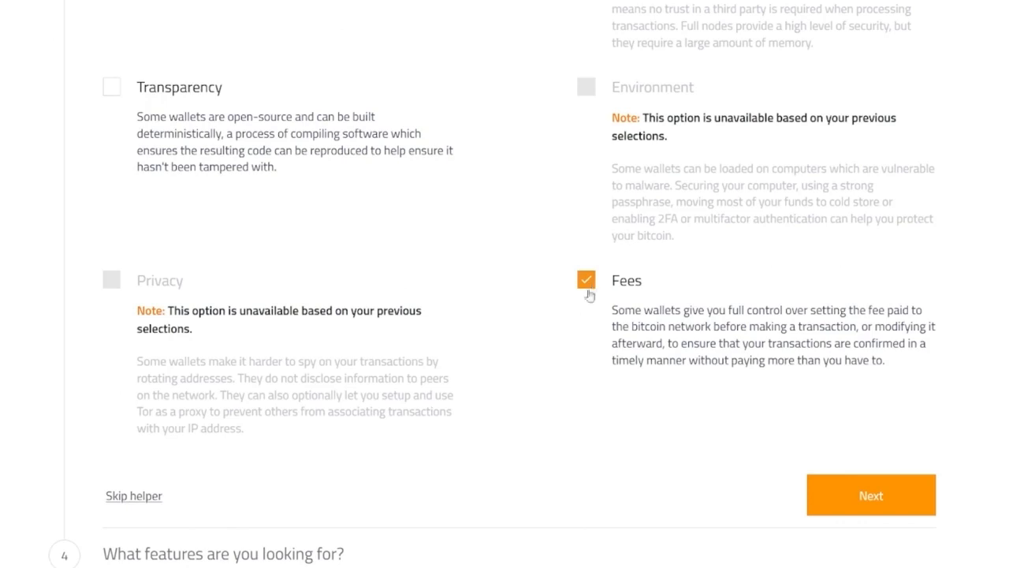
pyautogui.moveTo(532, 337)
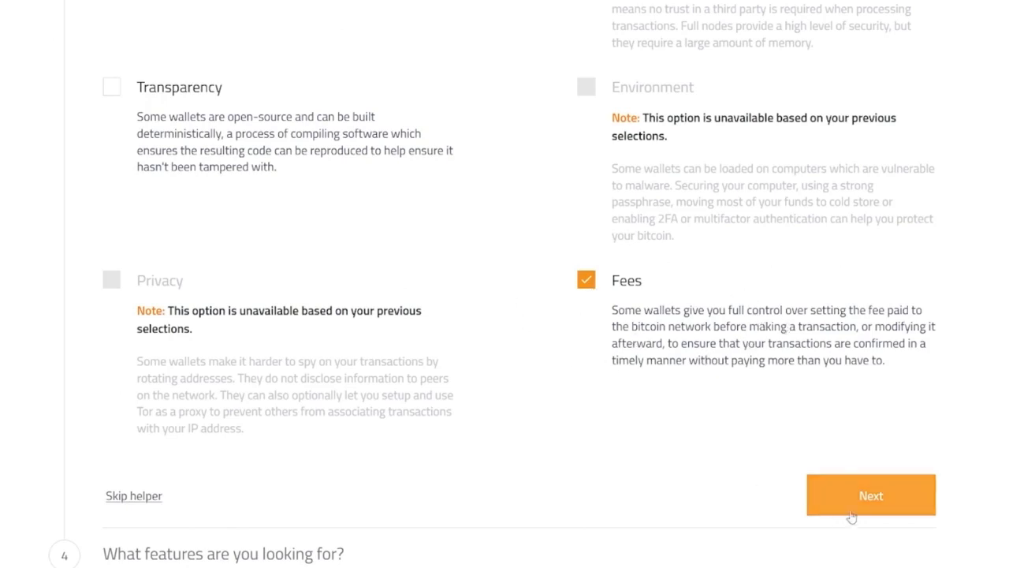
pyautogui.click(871, 494)
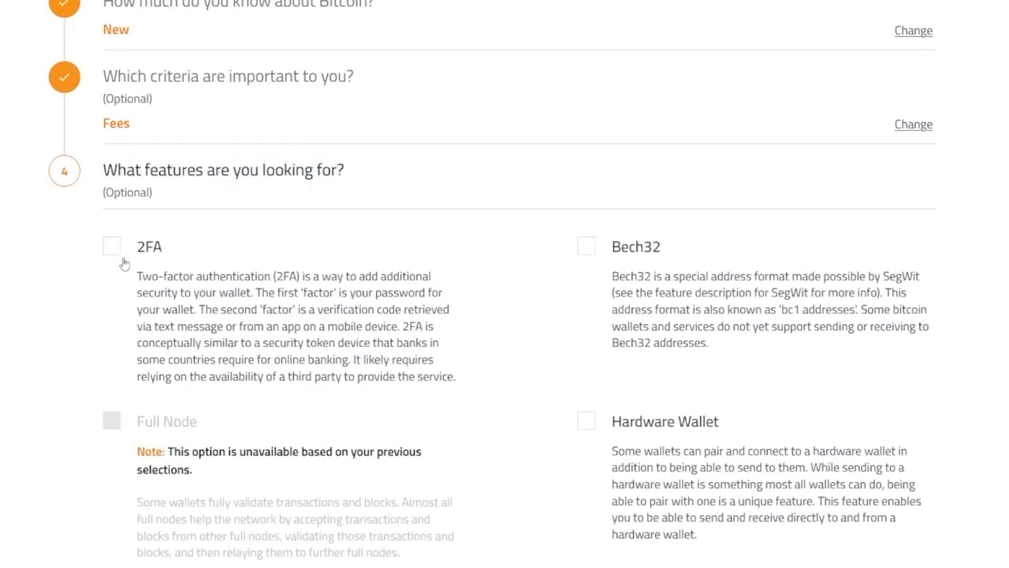
pyautogui.click(111, 245)
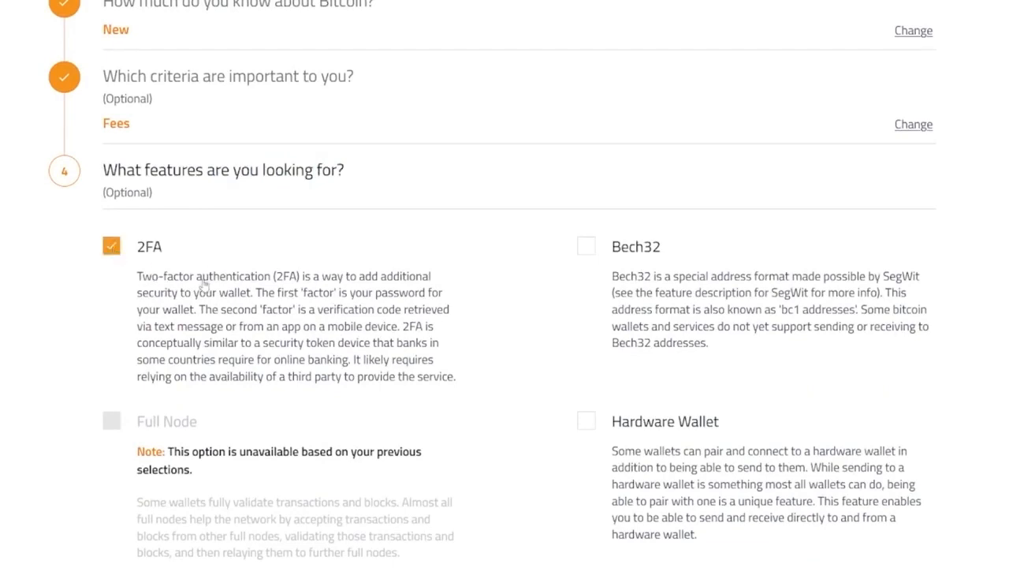
pyautogui.moveTo(220, 284)
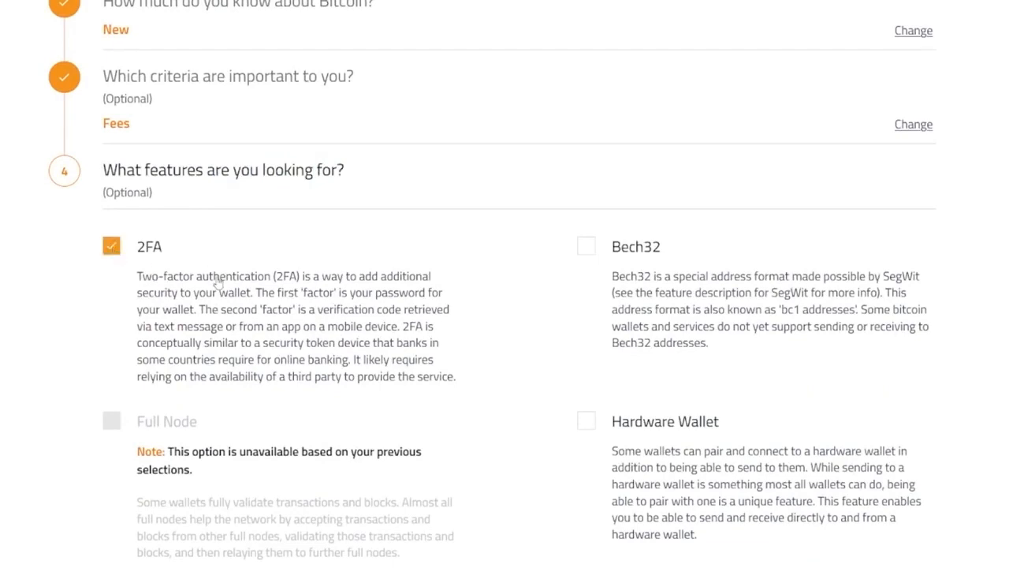
pyautogui.scroll(-3)
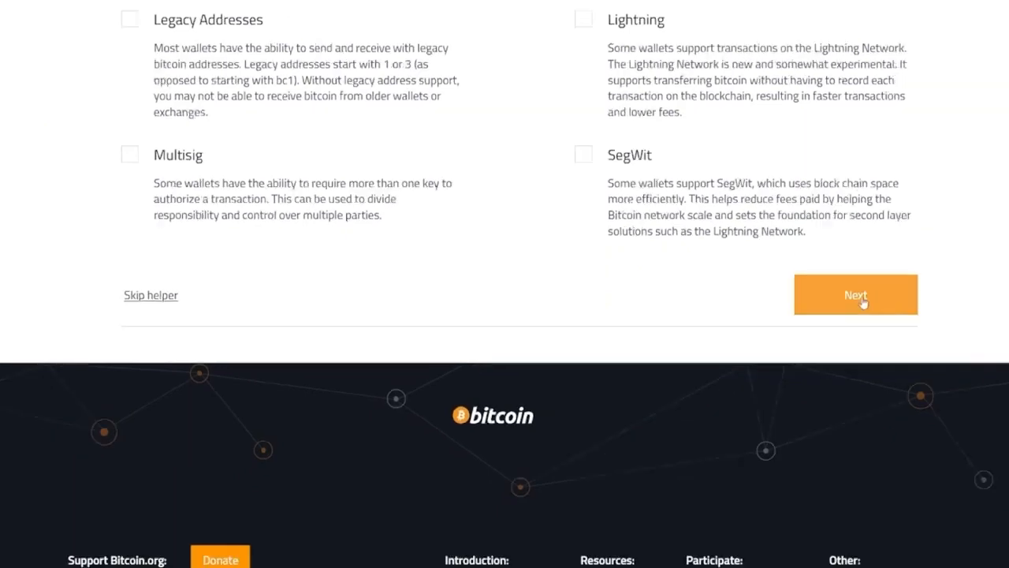
pyautogui.click(855, 294)
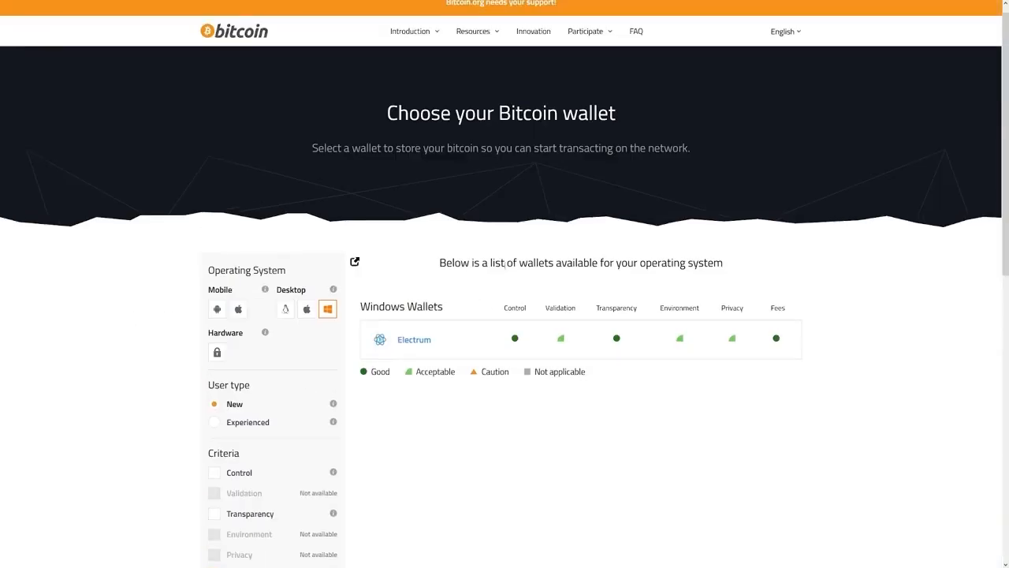
pyautogui.moveTo(432, 343)
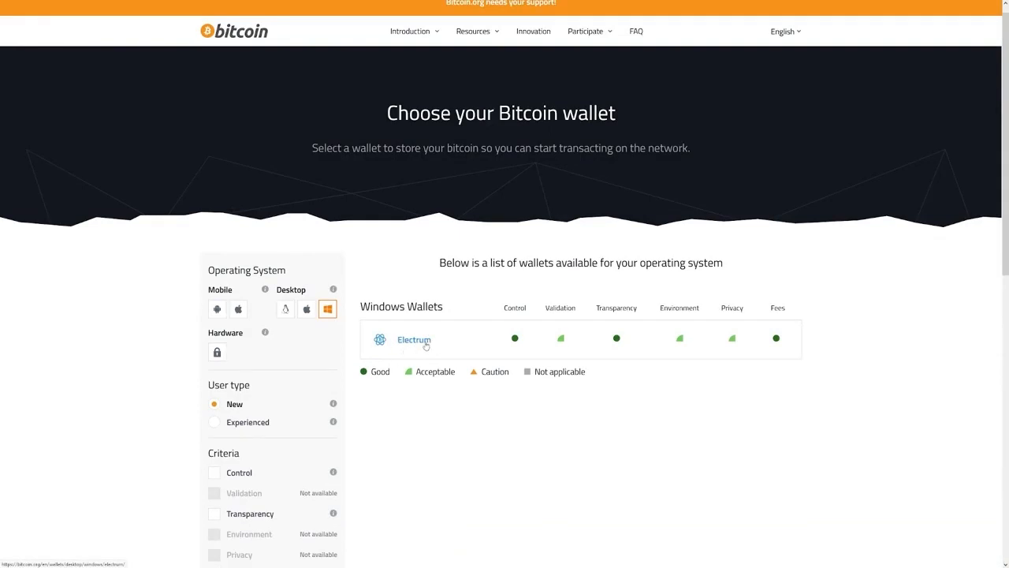
# Open Electrum's wallet details and follow its Visit Website link
pyautogui.click(413, 340)
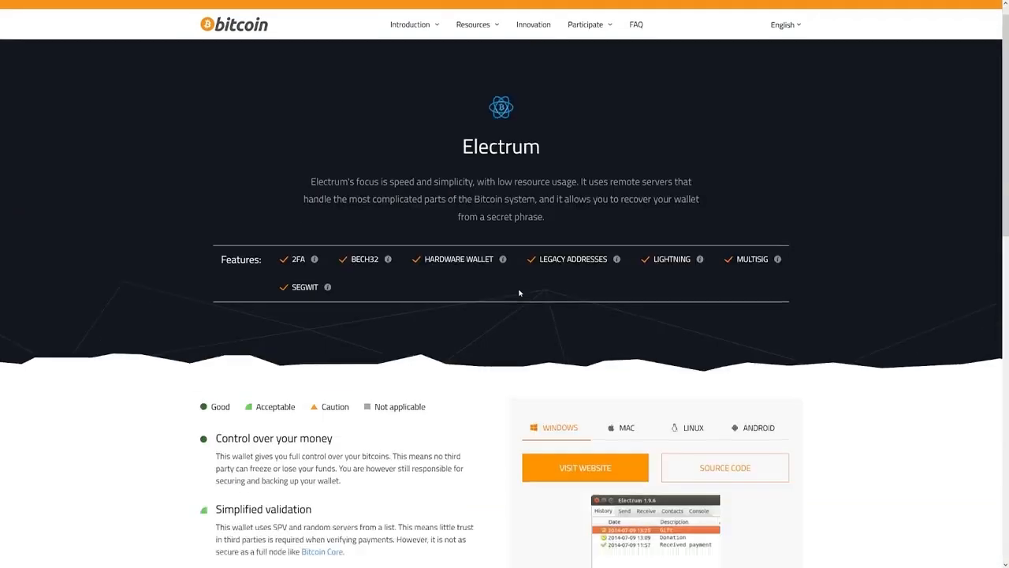
pyautogui.scroll(-3)
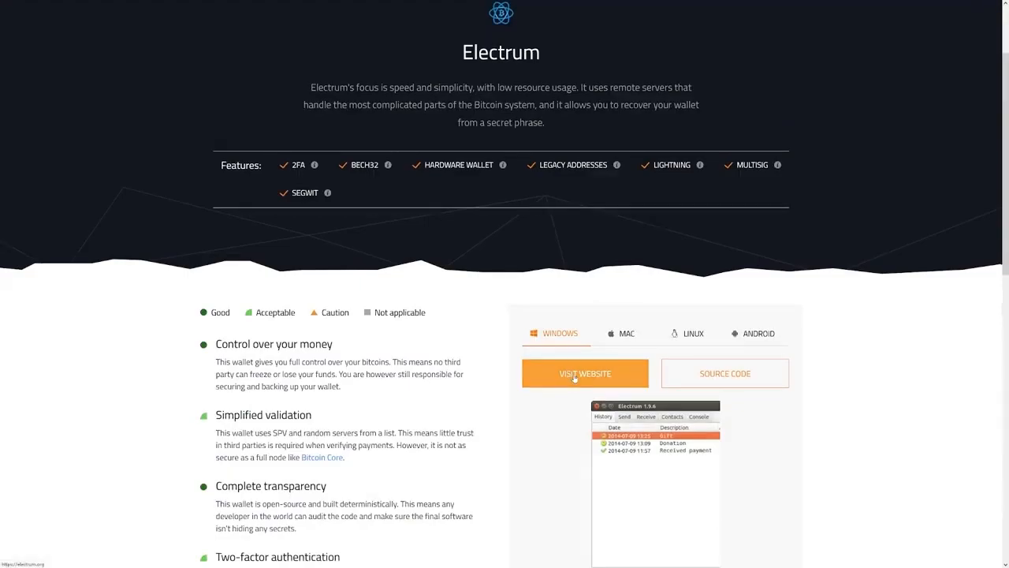
pyautogui.click(585, 373)
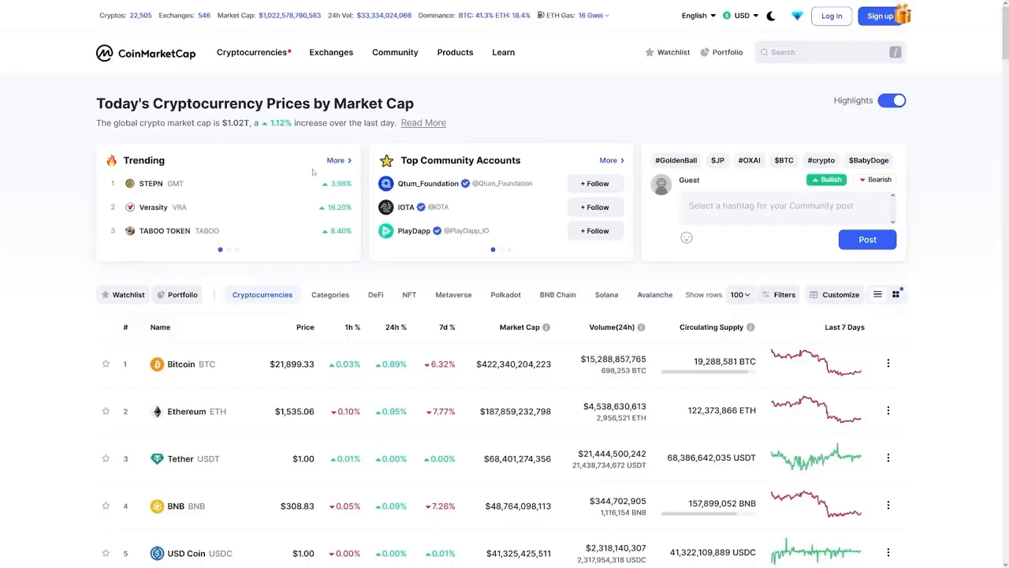
# Open Bitcoin's CoinMarketCap page and set its price chart to the 3M range
pyautogui.scroll(-3)
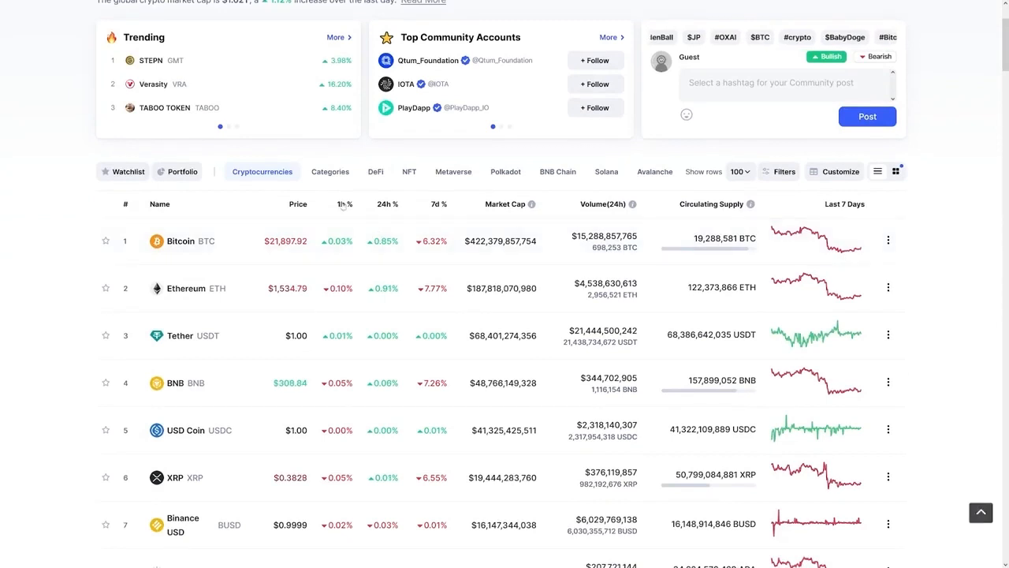
pyautogui.click(180, 240)
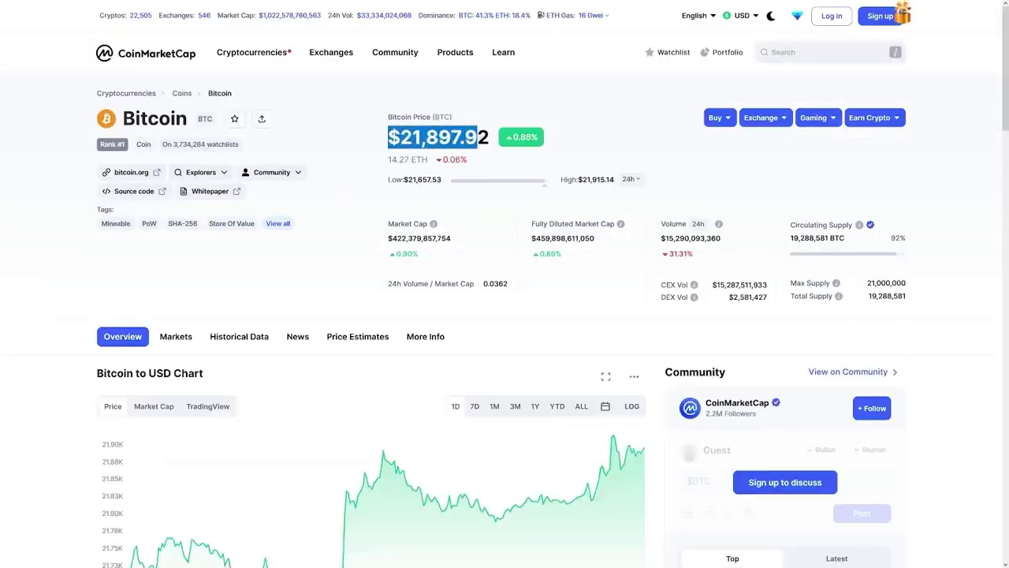
pyautogui.scroll(-3)
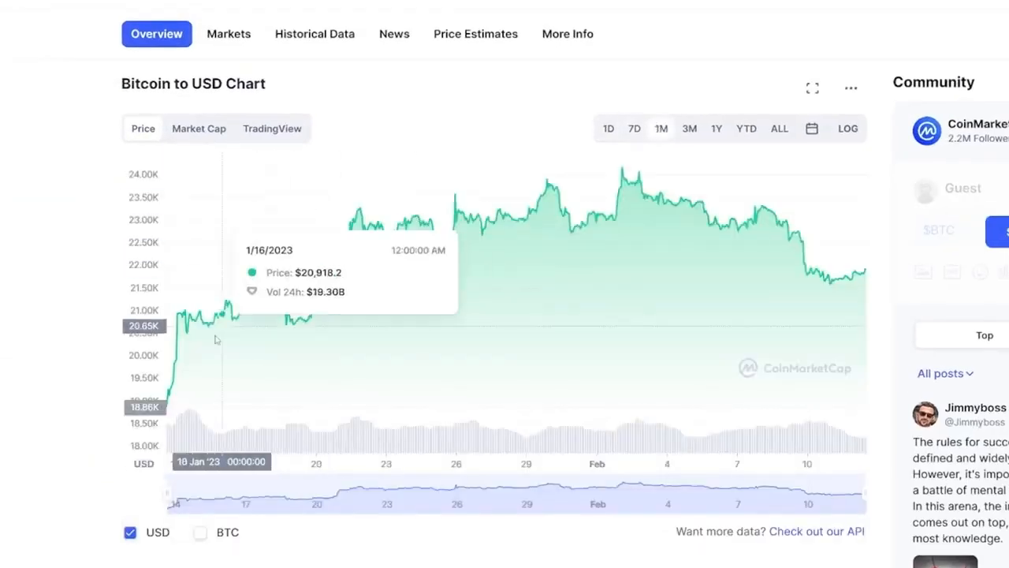
pyautogui.moveTo(178, 402)
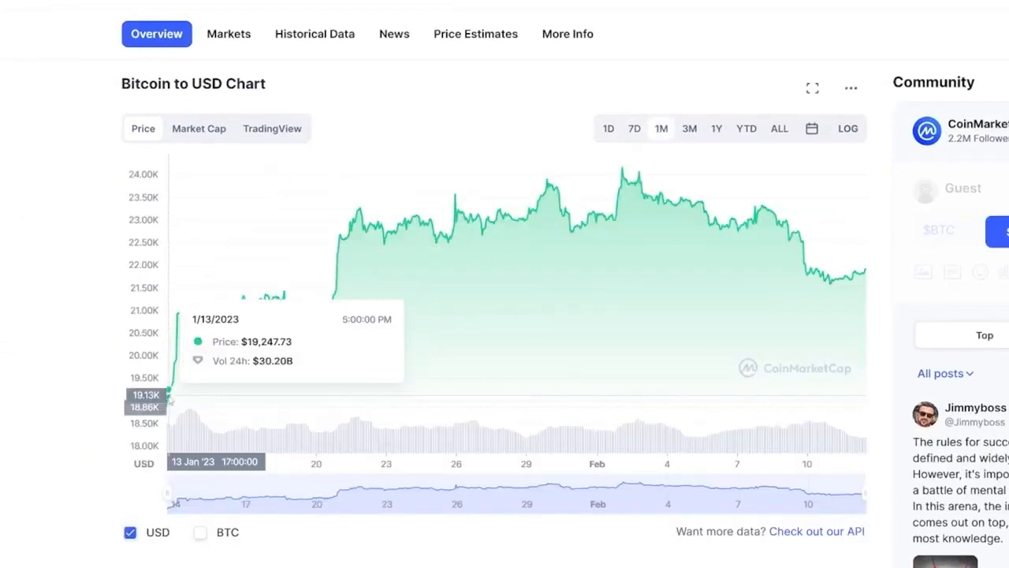
pyautogui.click(689, 128)
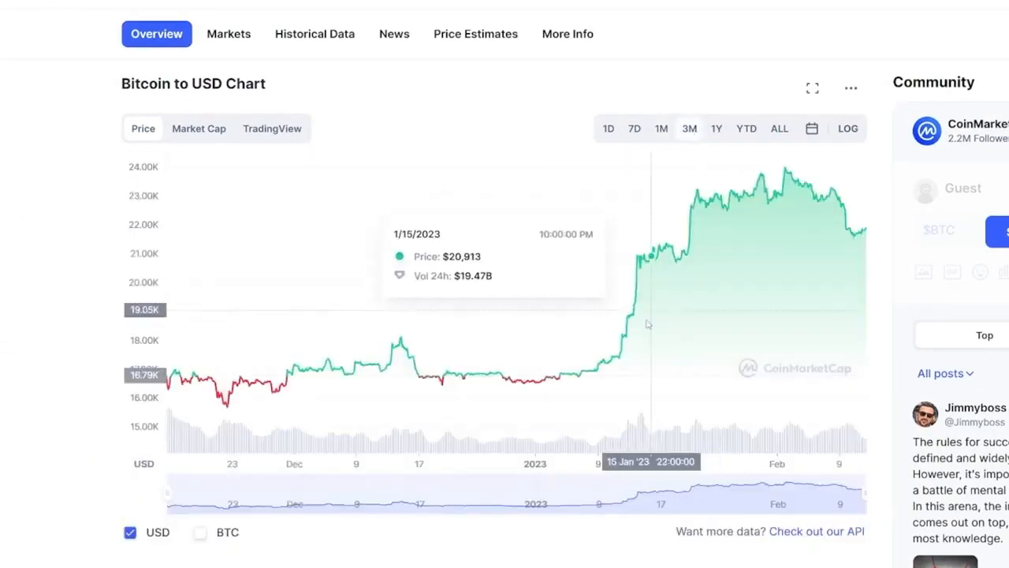
pyautogui.moveTo(570, 386)
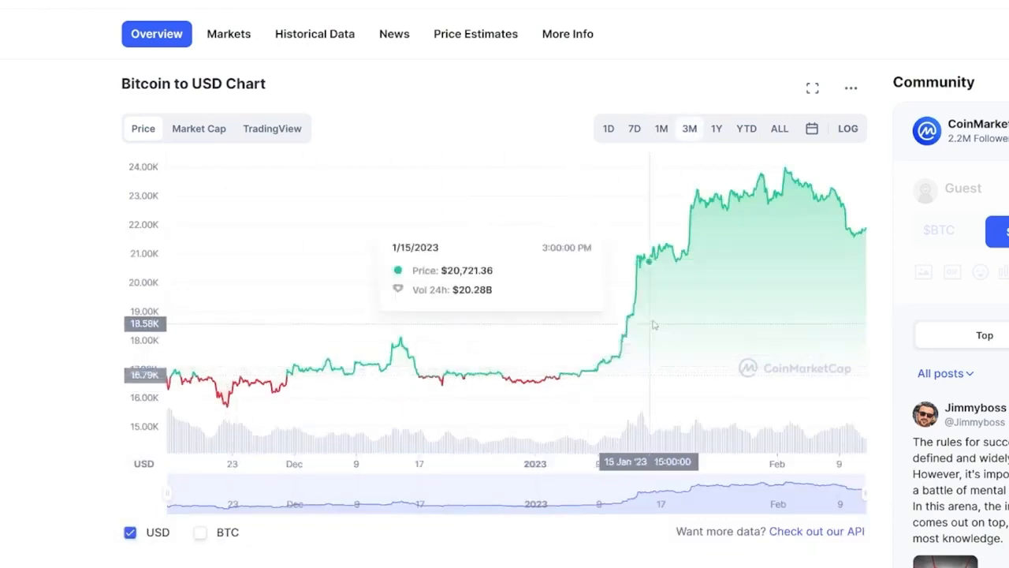
pyautogui.moveTo(812, 226)
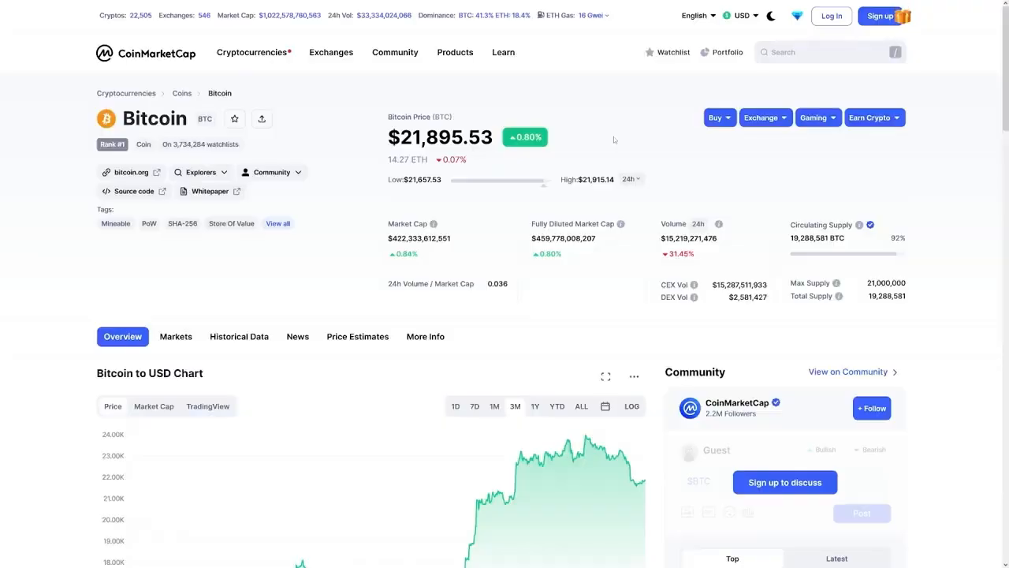
# Return to the rankings, review Litecoin's coin page, then go back to CoinMarketCap home
pyautogui.click(251, 53)
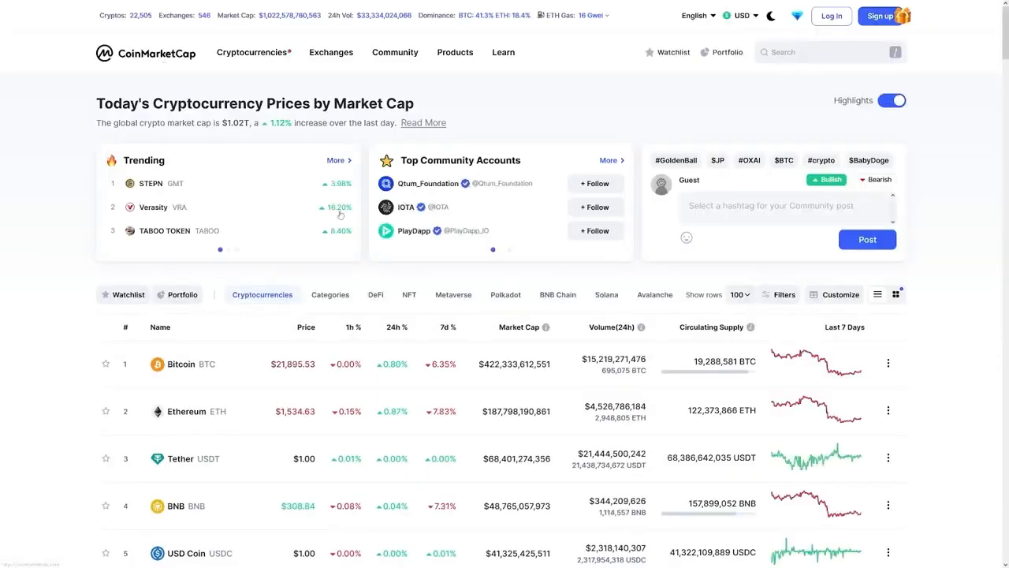
pyautogui.scroll(-3)
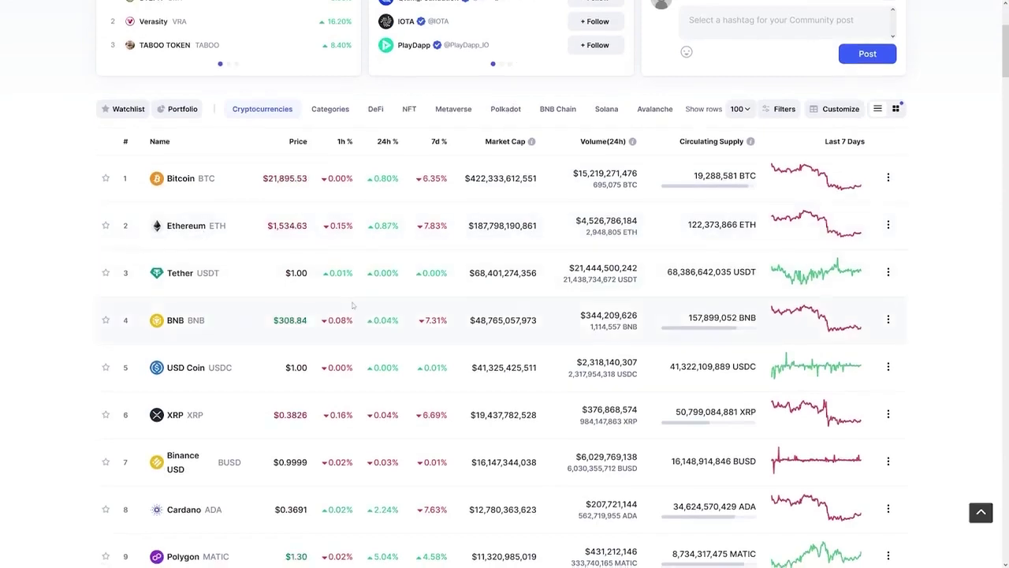
pyautogui.scroll(-3)
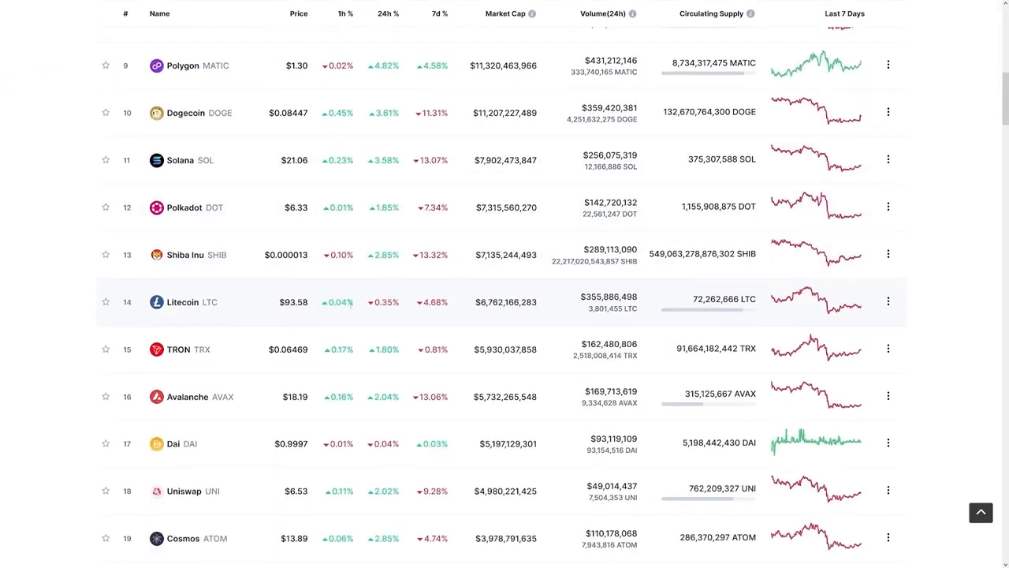
pyautogui.click(182, 302)
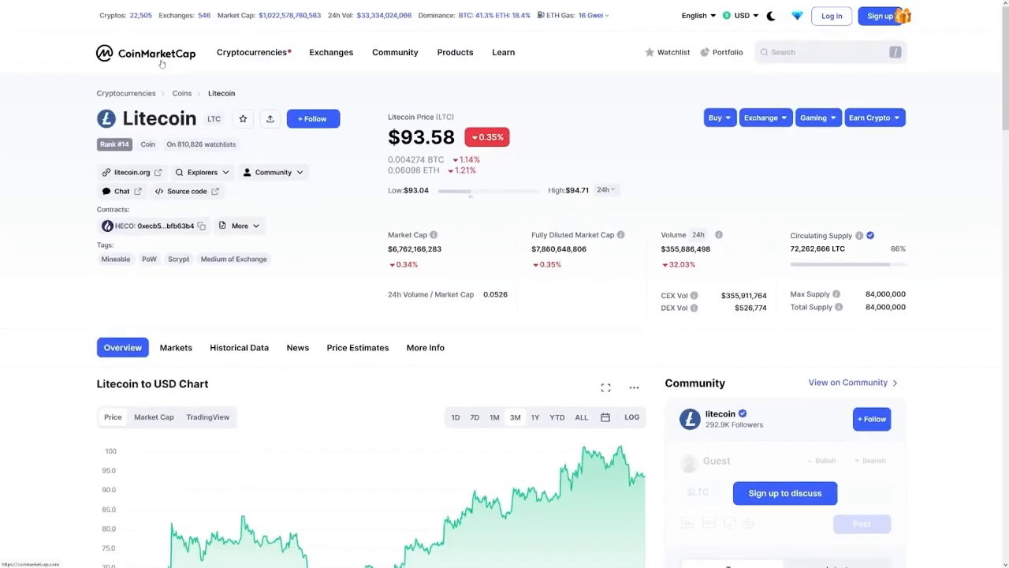
pyautogui.click(147, 53)
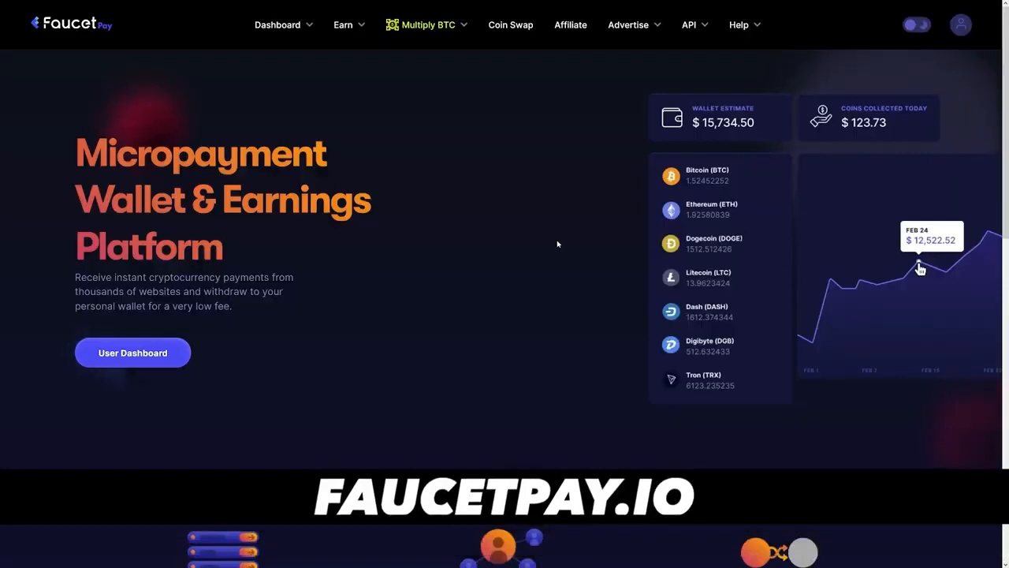
pyautogui.moveTo(420, 198)
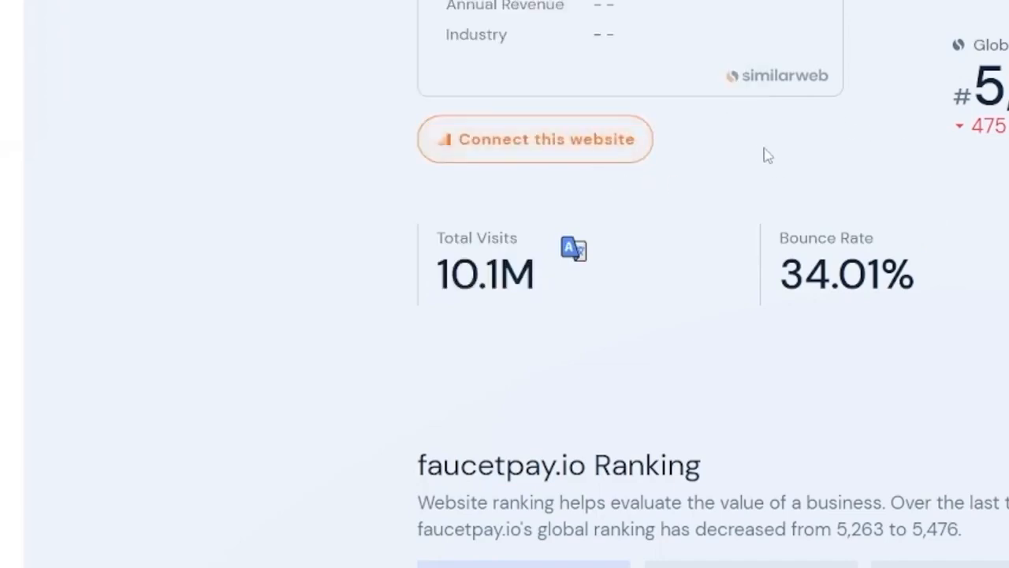
# Highlight faucetpay.io's 10.1M total visits and scroll to the Traffic and Engagement Analysis
pyautogui.doubleClick(485, 274)
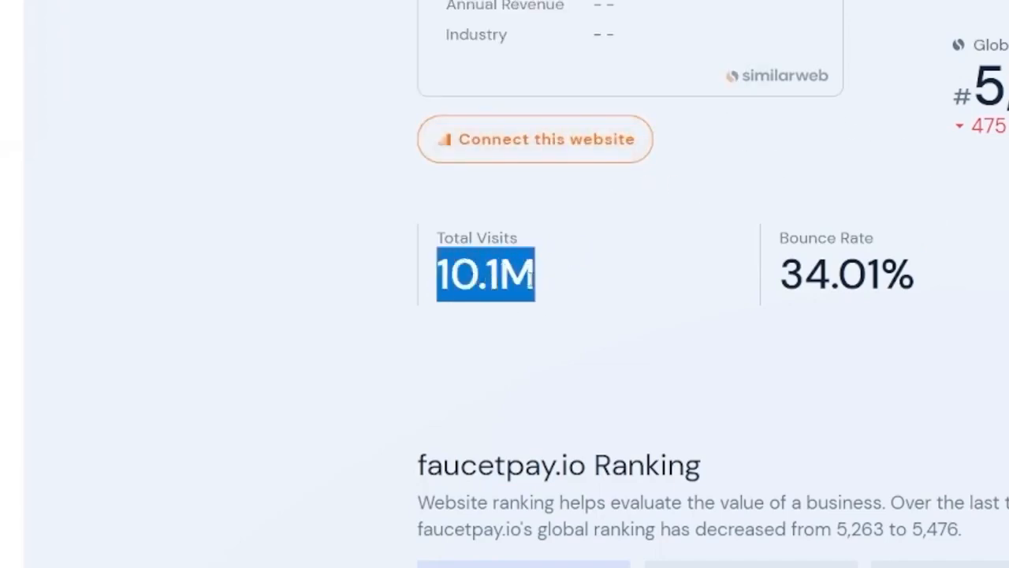
pyautogui.moveTo(544, 284)
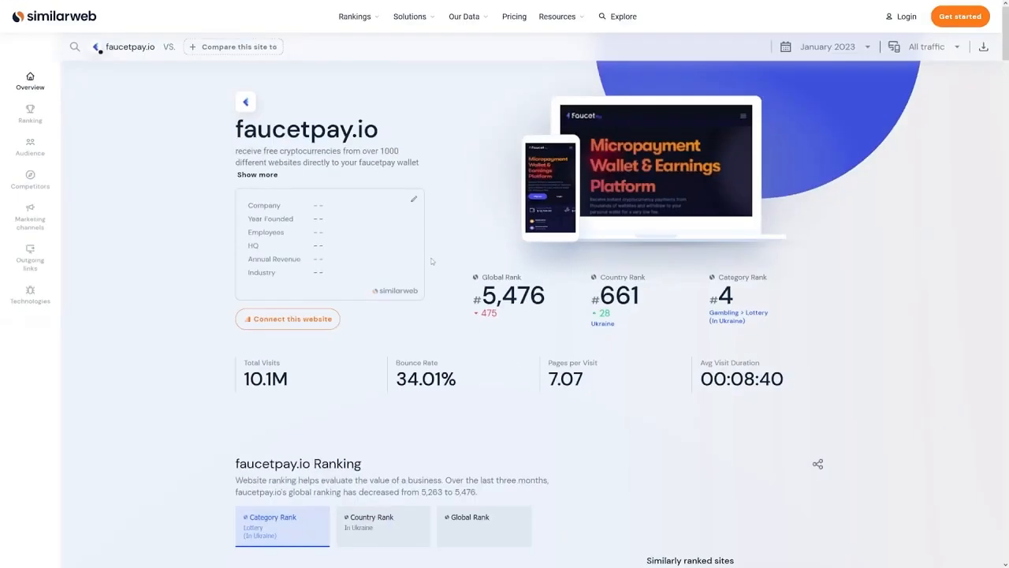
pyautogui.moveTo(565, 270)
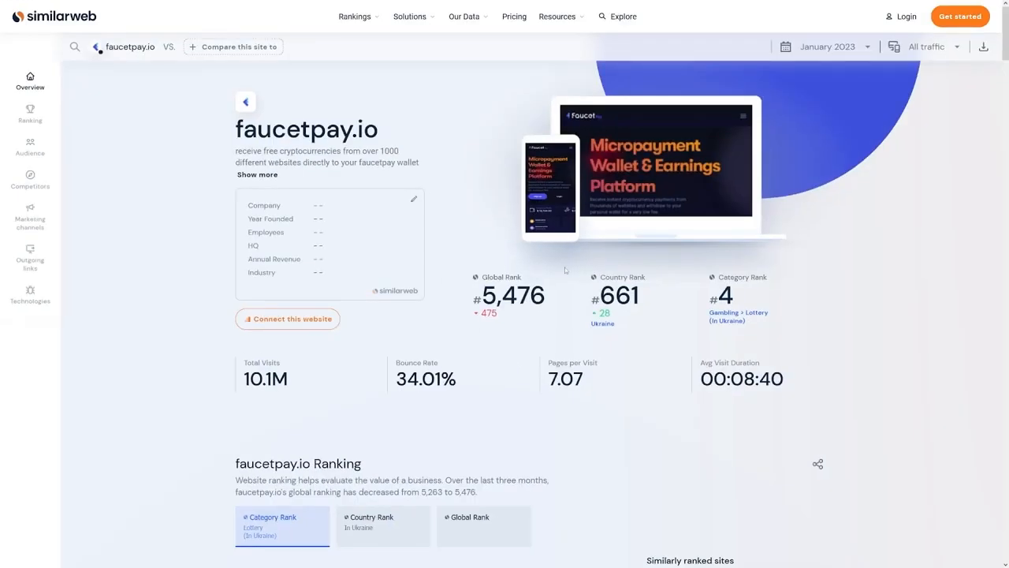
pyautogui.scroll(-3)
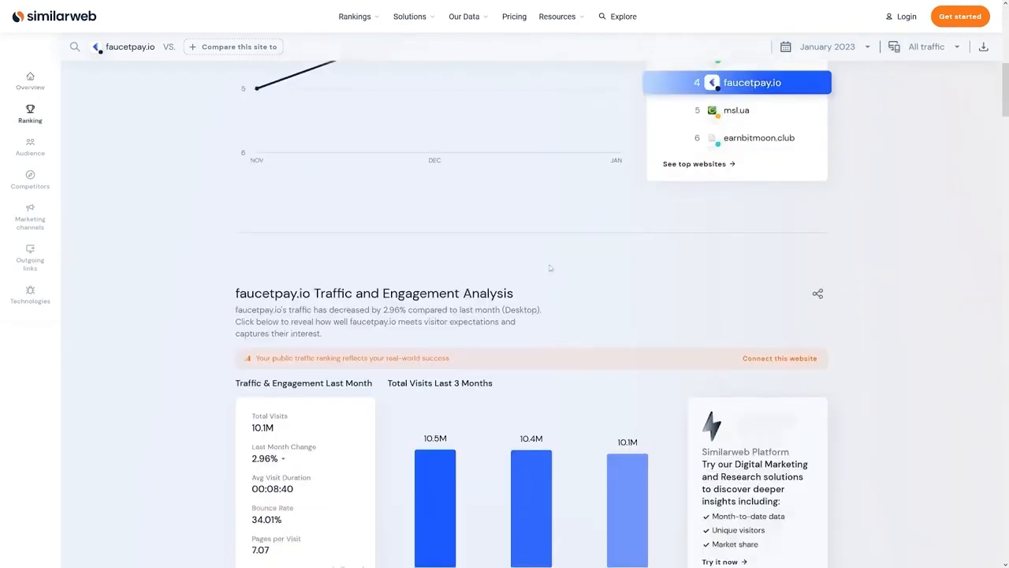
pyautogui.scroll(-3)
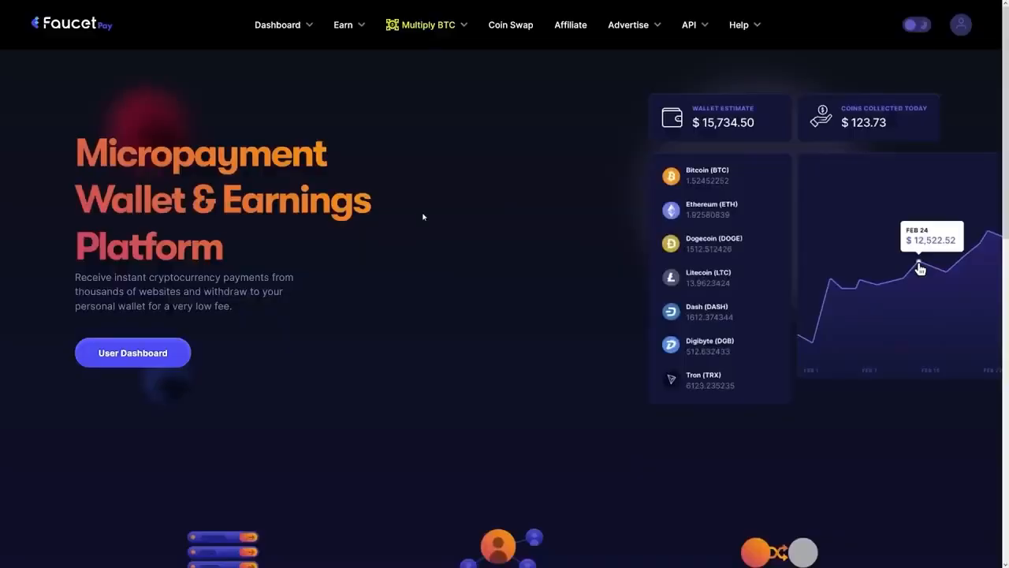
pyautogui.scroll(-3)
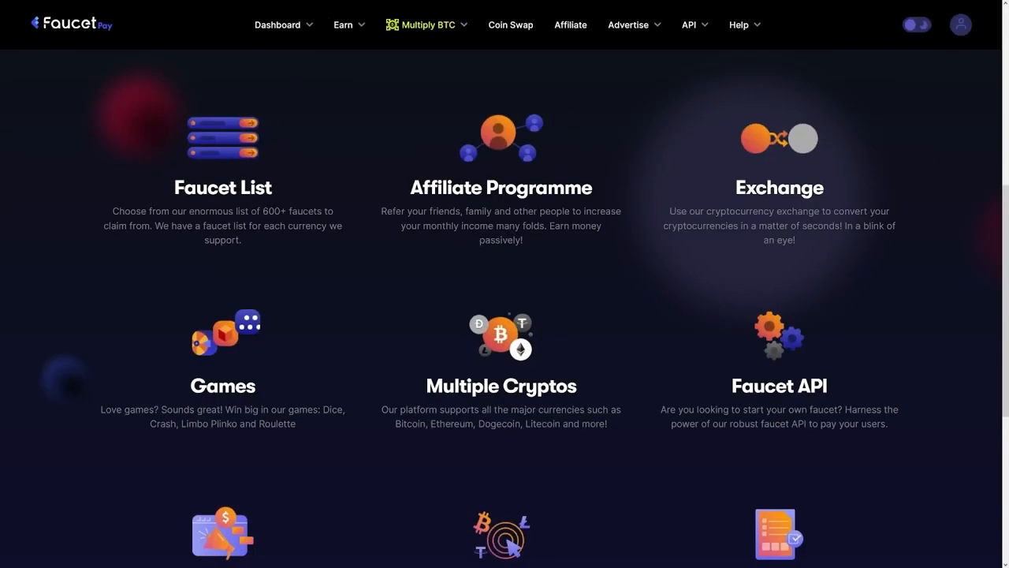
pyautogui.scroll(-3)
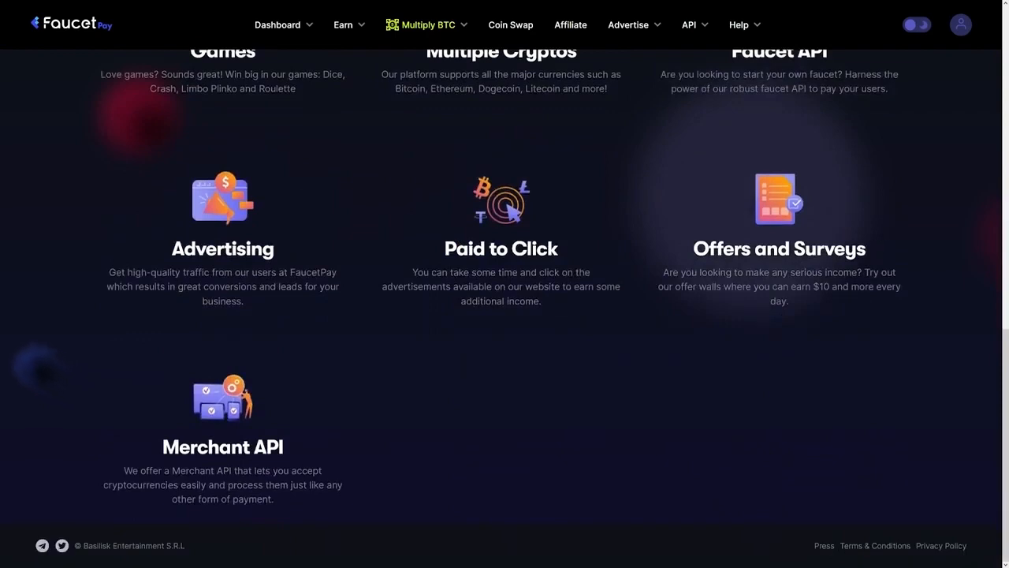
pyautogui.scroll(3)
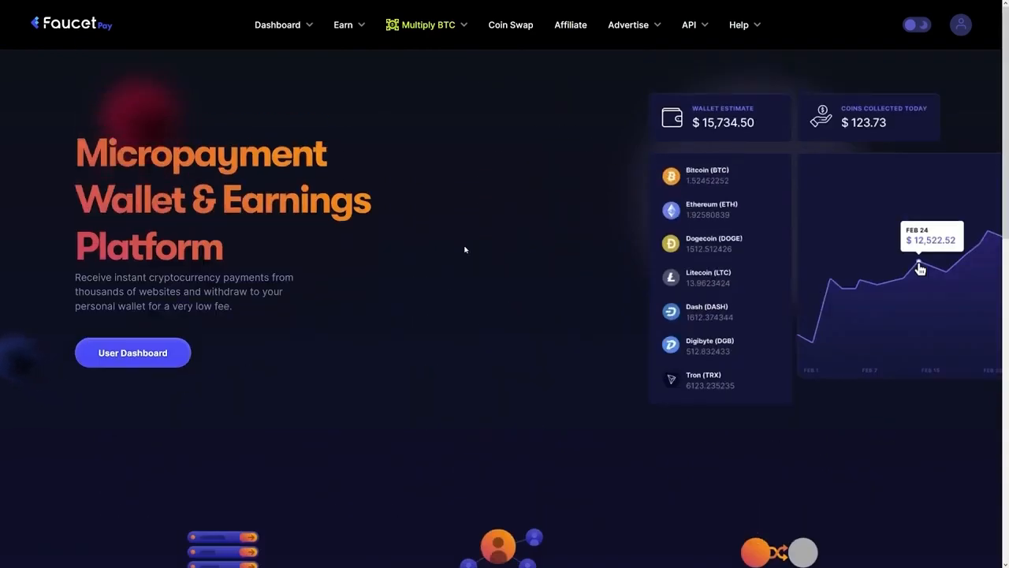
pyautogui.moveTo(568, 258)
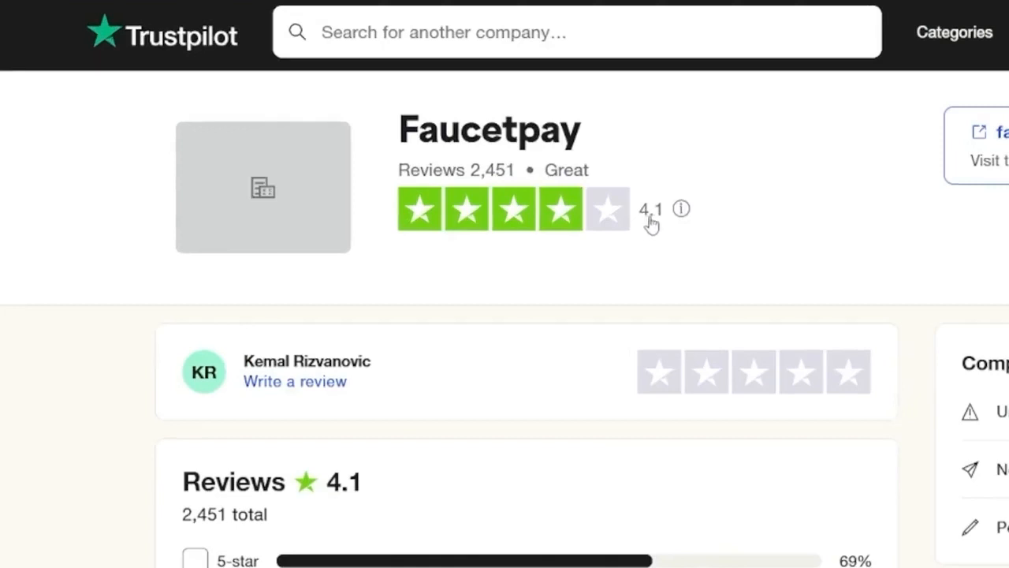
pyautogui.moveTo(647, 230)
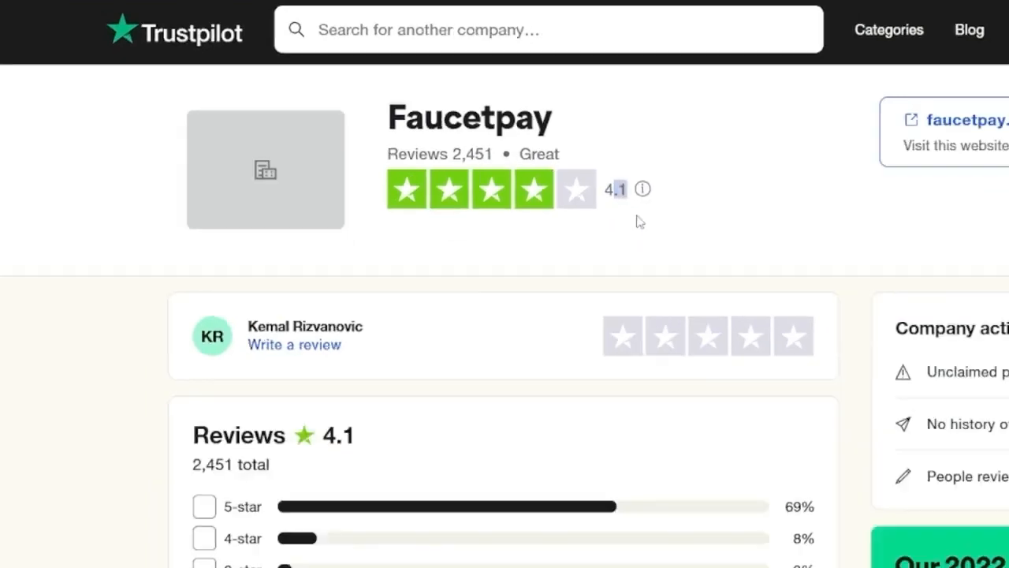
# Scroll through Faucetpay's recent Trustpilot reviews below its 4.1 TrustScore
pyautogui.scroll(-3)
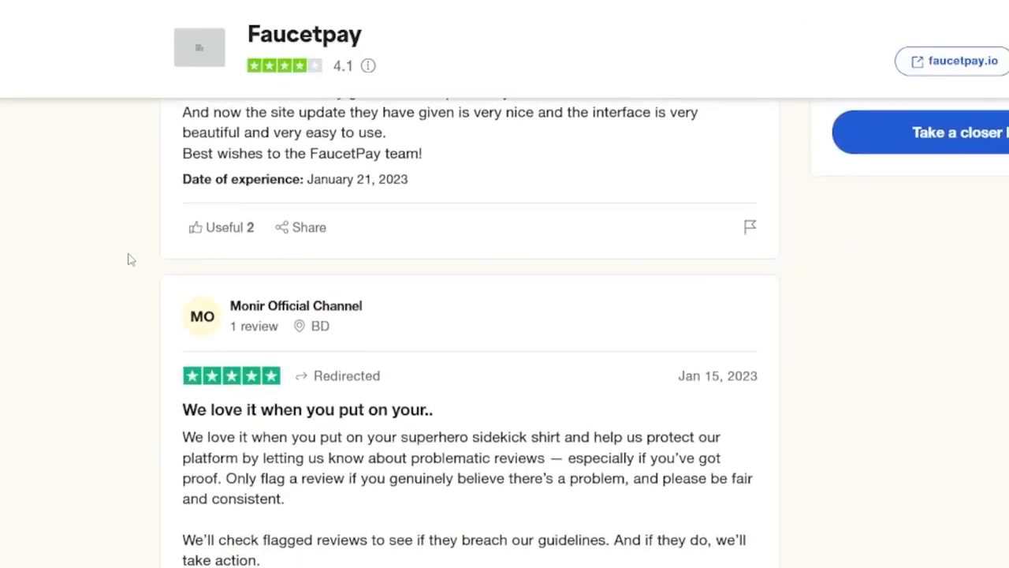
pyautogui.scroll(-3)
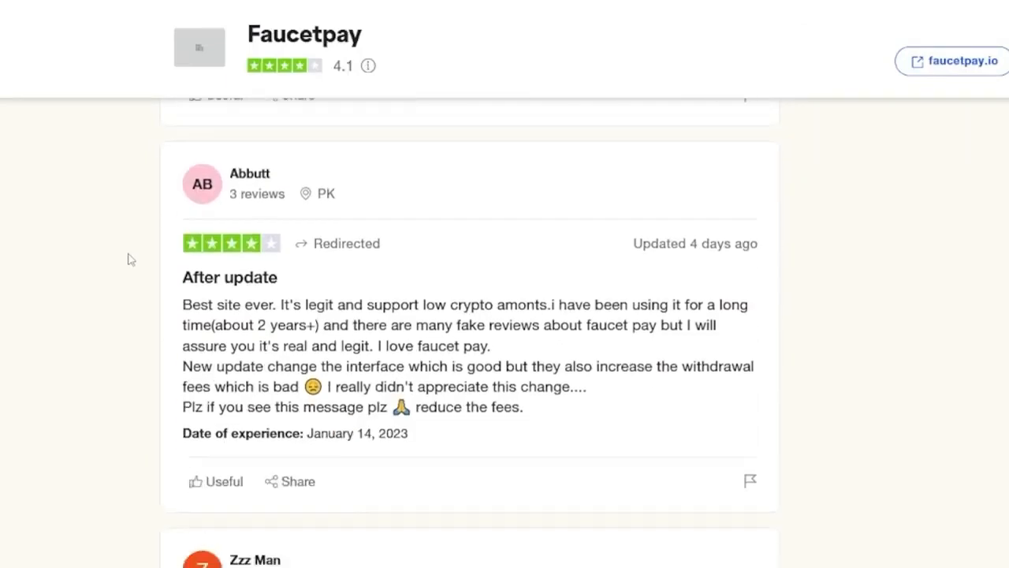
pyautogui.scroll(-3)
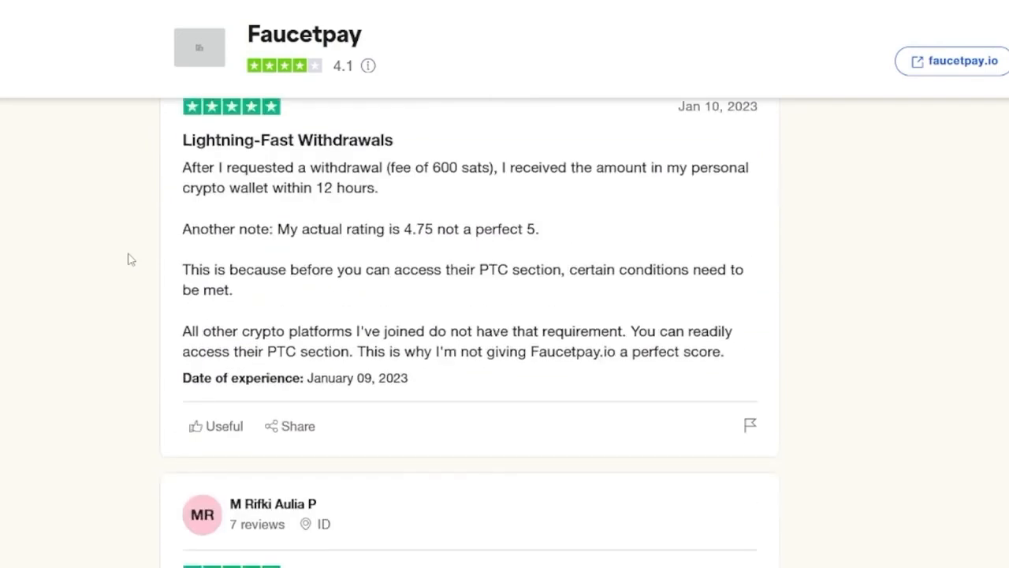
pyautogui.scroll(-3)
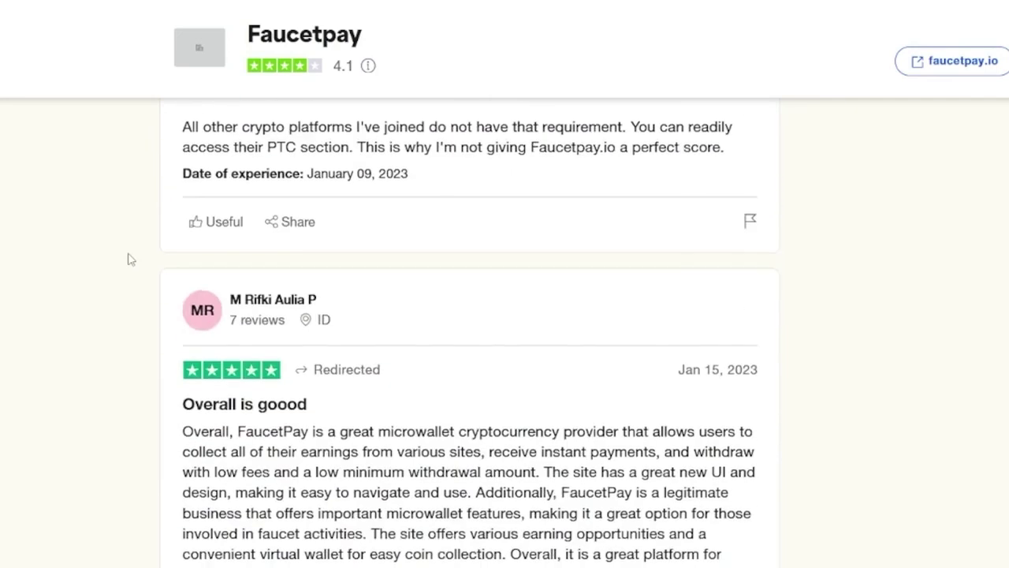
pyautogui.scroll(-3)
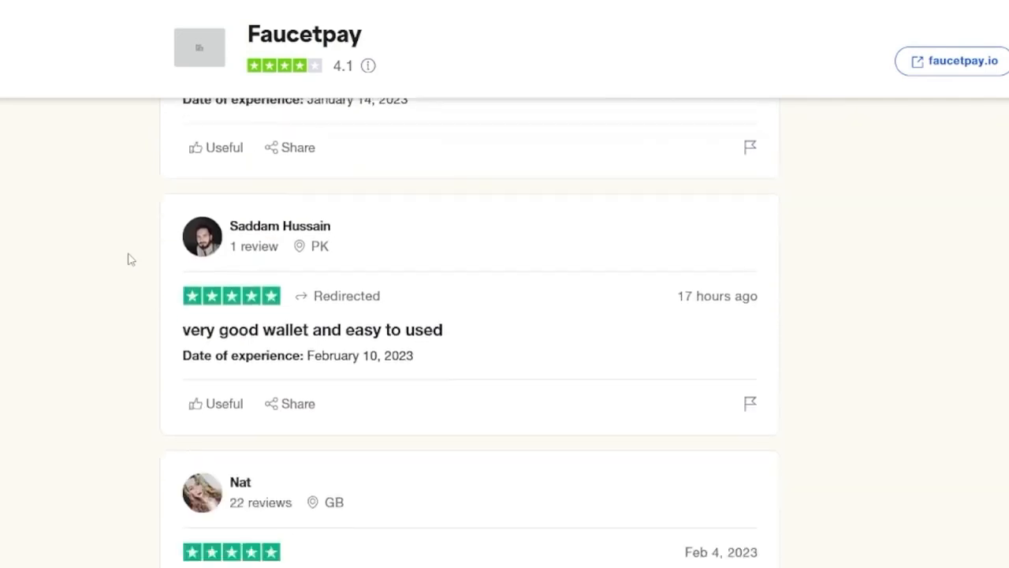
pyautogui.click(952, 61)
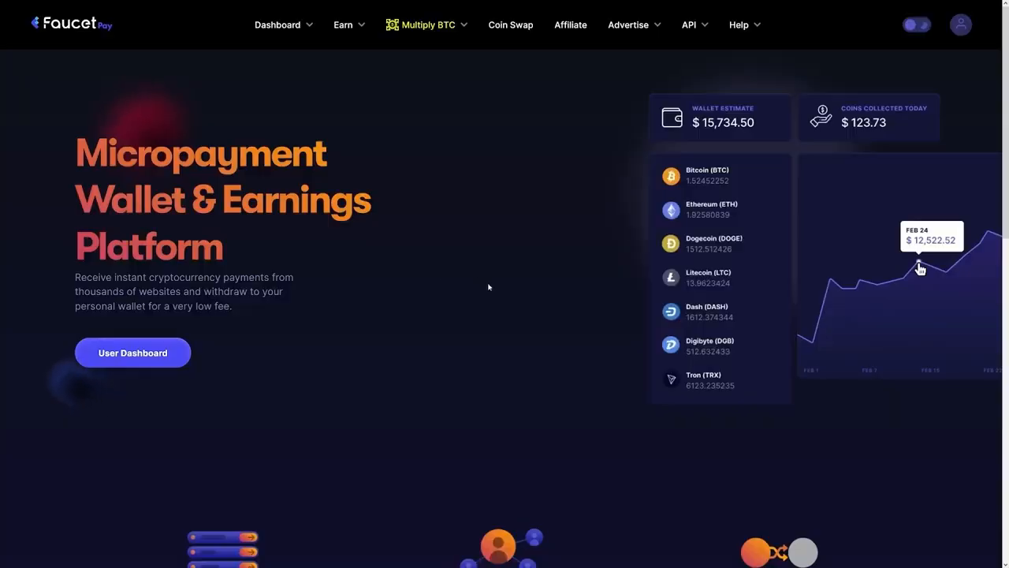
pyautogui.moveTo(498, 213)
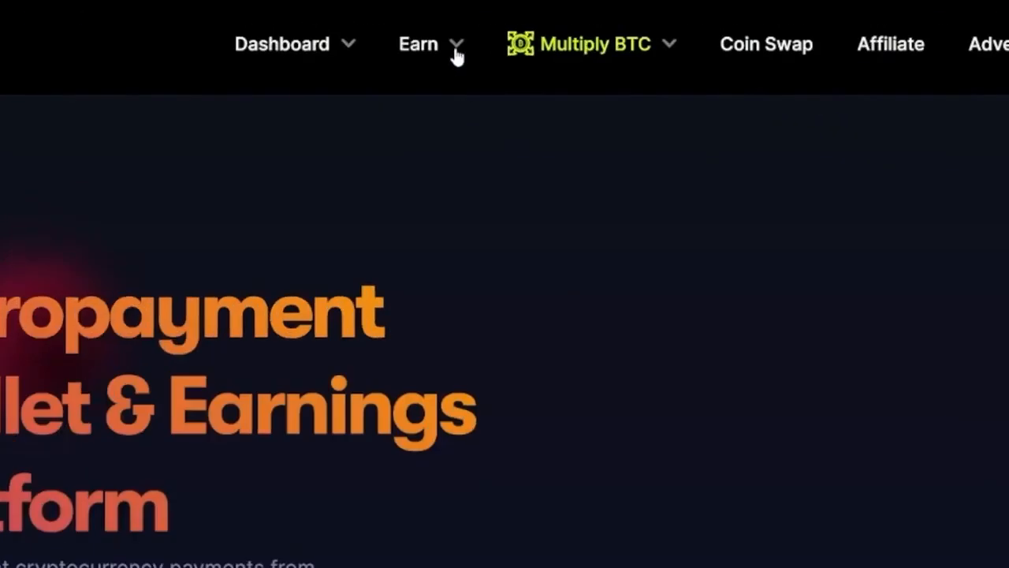
# Open the Earn dropdown showing Faucet List, Offerwall, Surveys, Paid to Click and FEY Staking
pyautogui.click(418, 44)
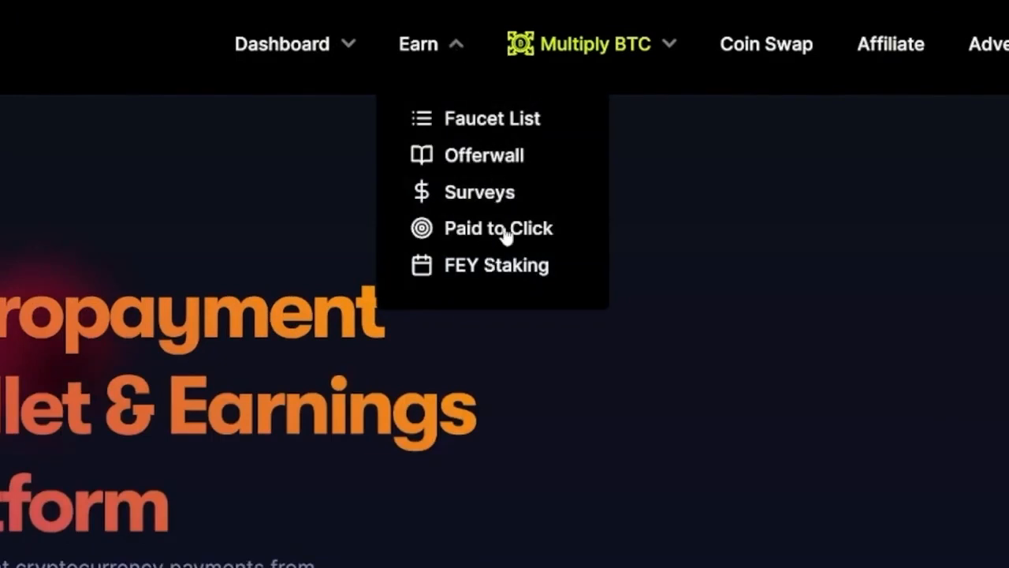
pyautogui.moveTo(502, 126)
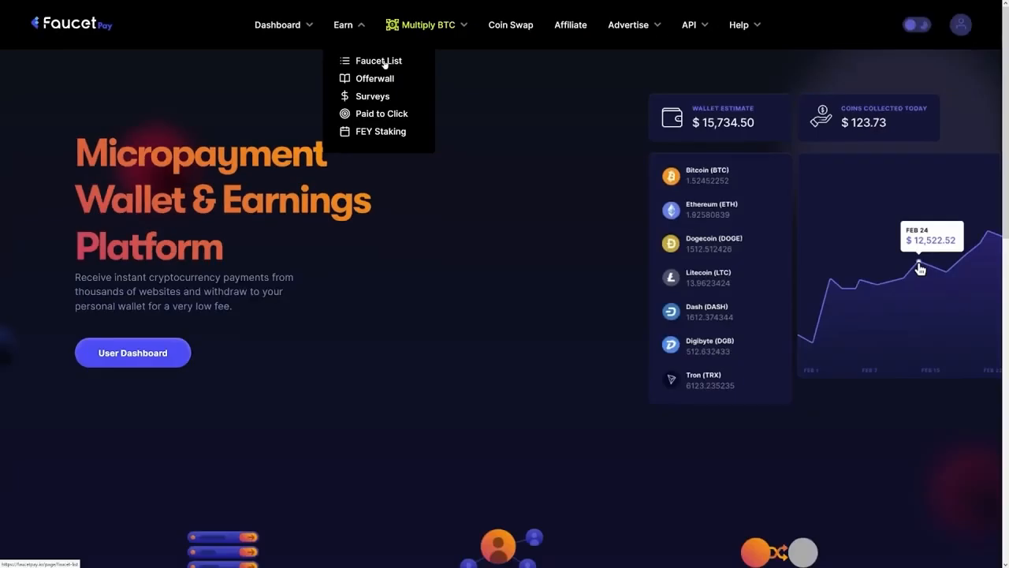
# Open the Faucet List, view Ethereum faucets, then switch back to Bitcoin faucets
pyautogui.click(376, 60)
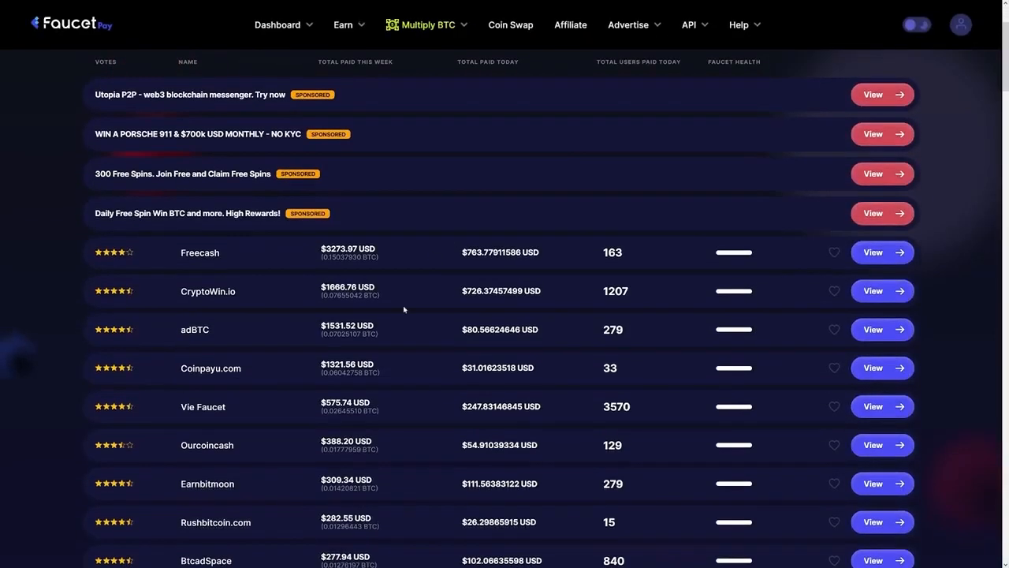
pyautogui.scroll(-3)
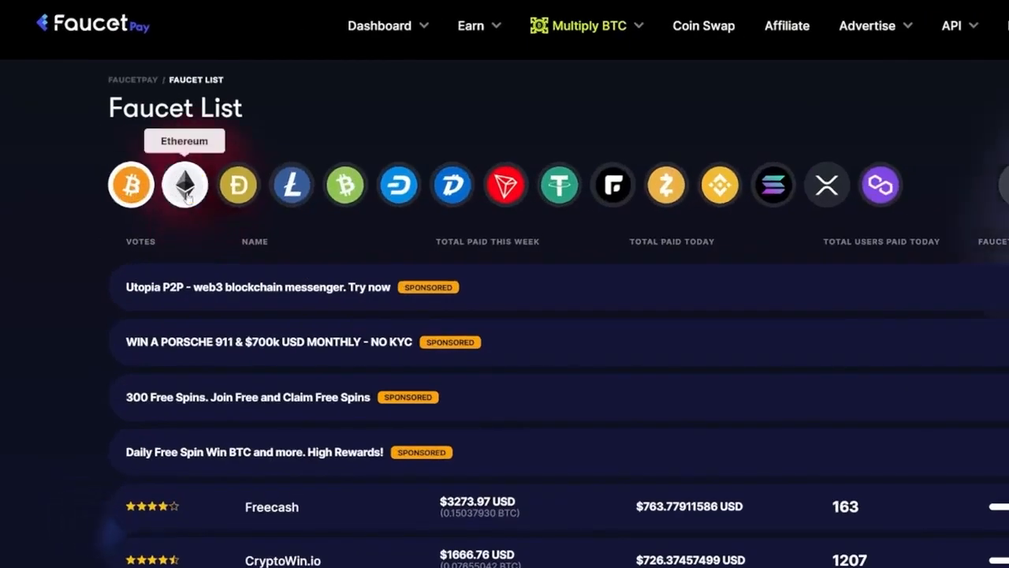
pyautogui.click(184, 185)
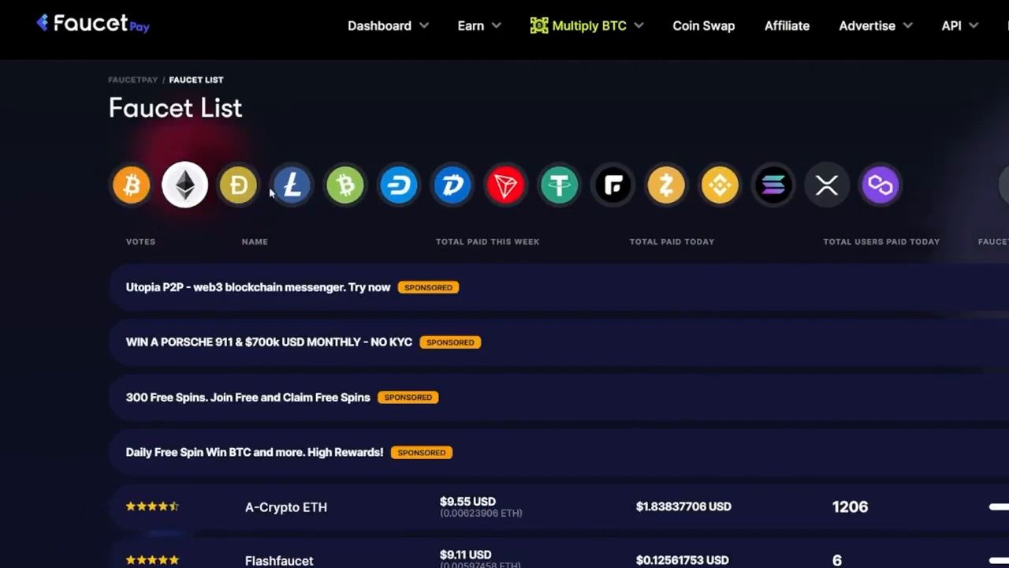
pyautogui.moveTo(773, 185)
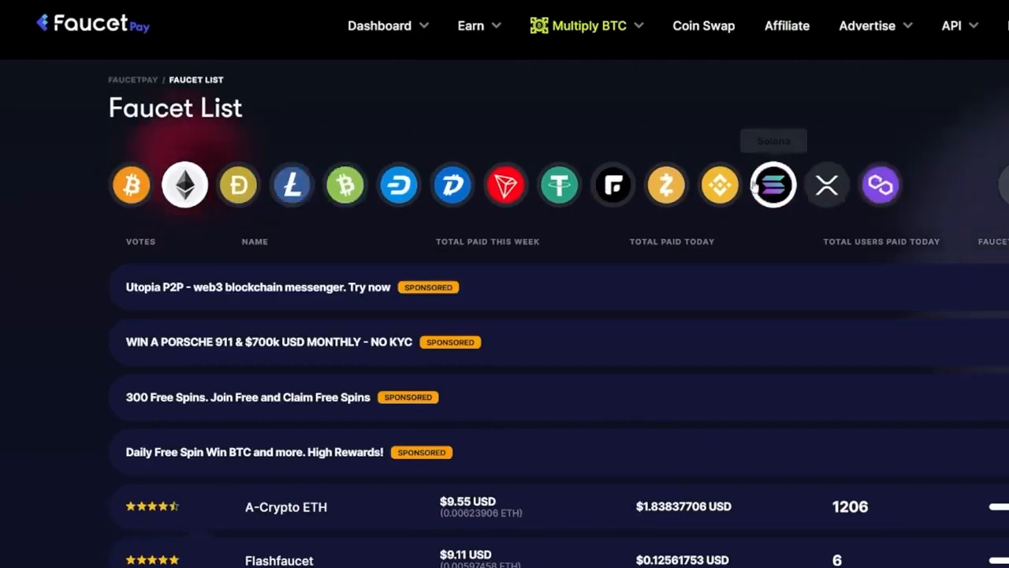
pyautogui.click(130, 185)
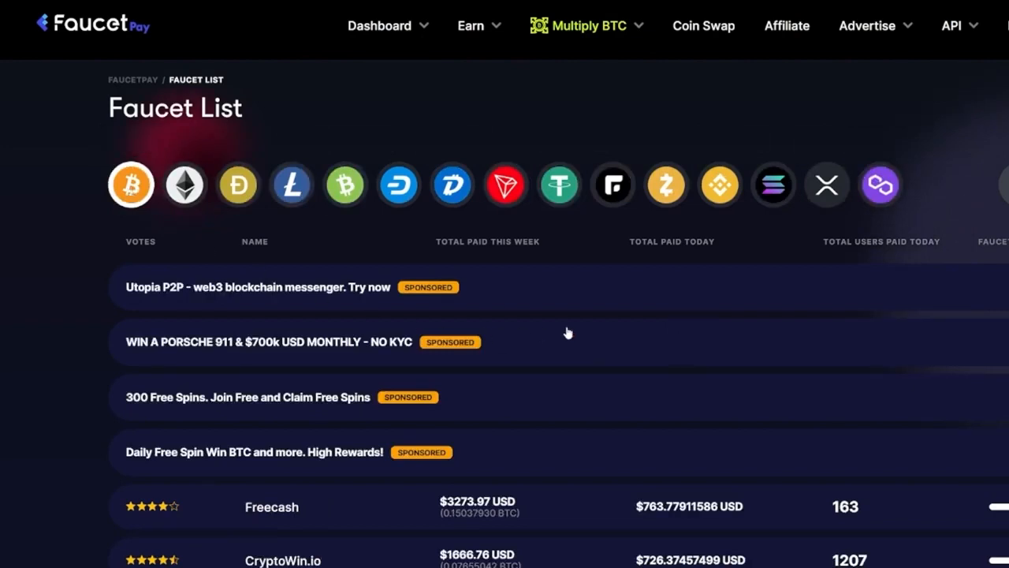
pyautogui.scroll(-3)
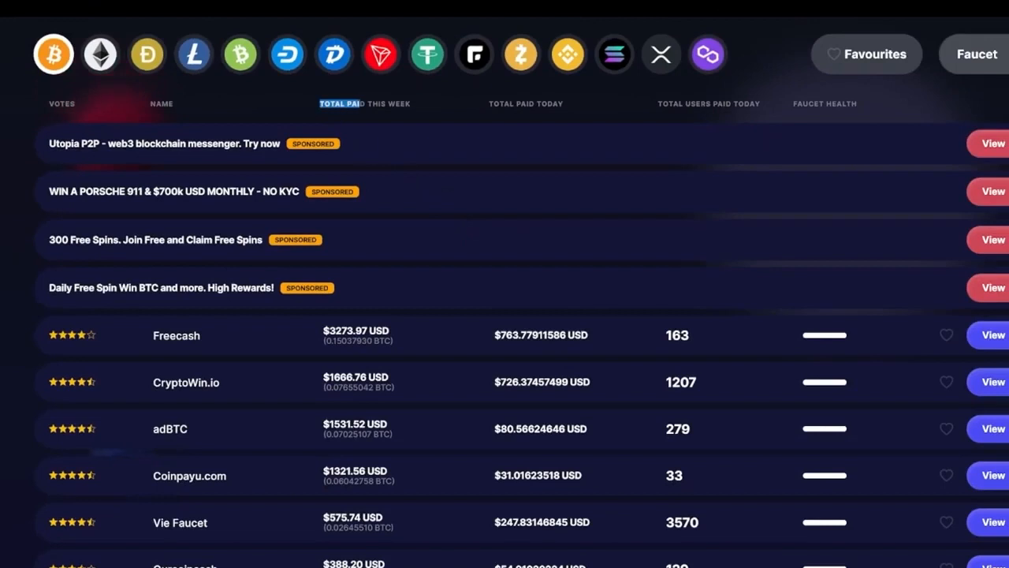
pyautogui.moveTo(416, 110)
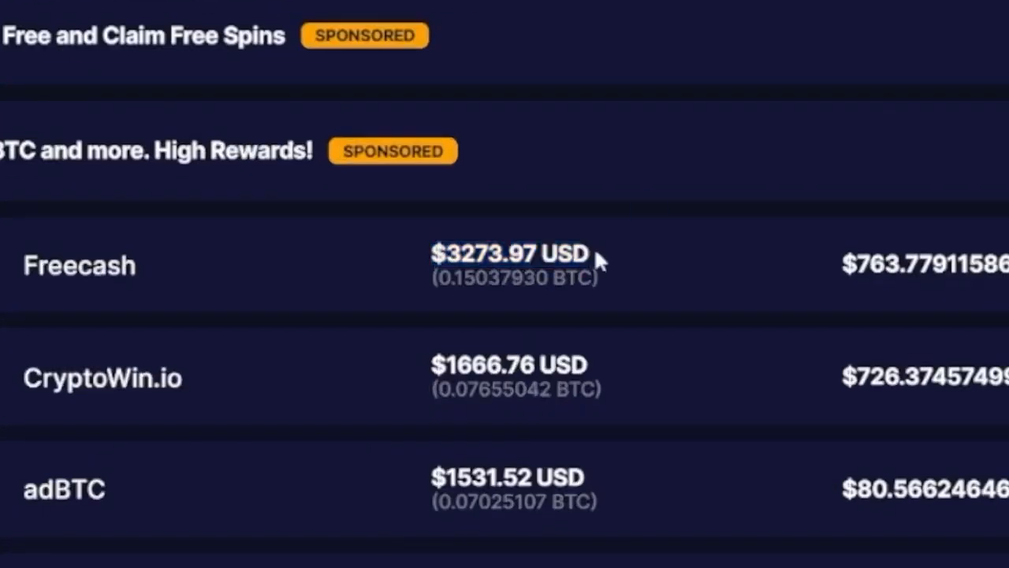
pyautogui.moveTo(601, 257)
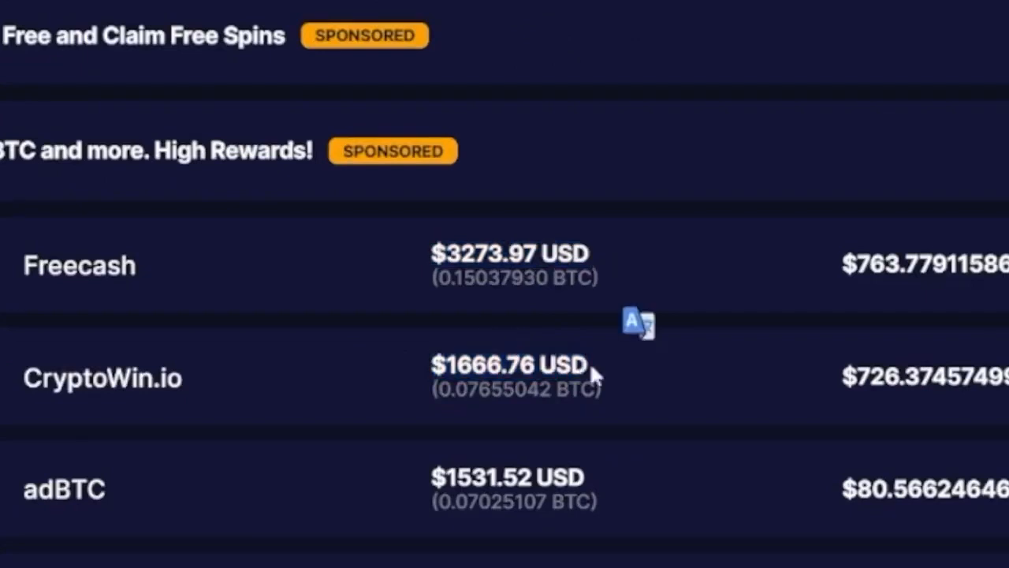
pyautogui.scroll(-3)
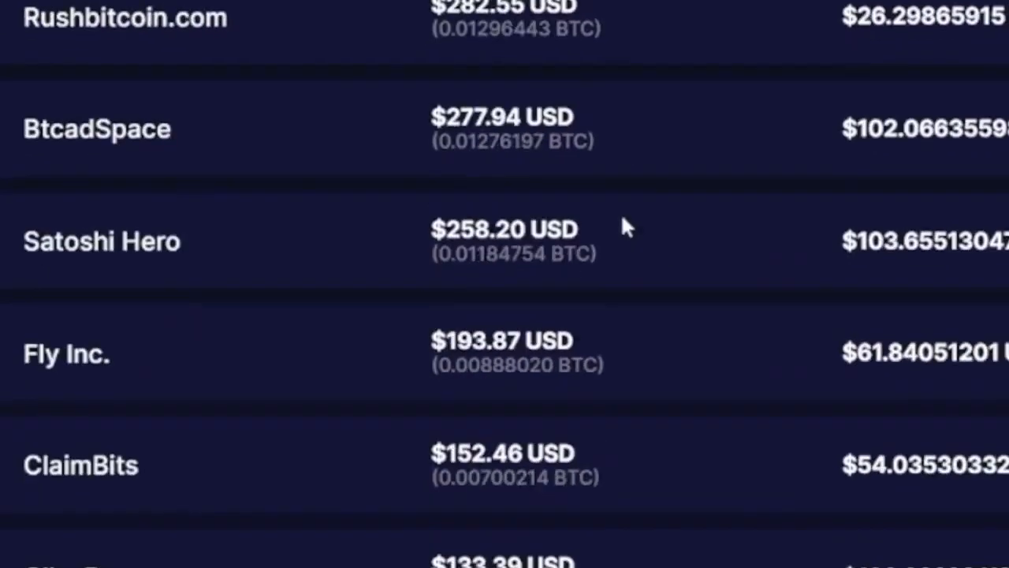
pyautogui.scroll(-3)
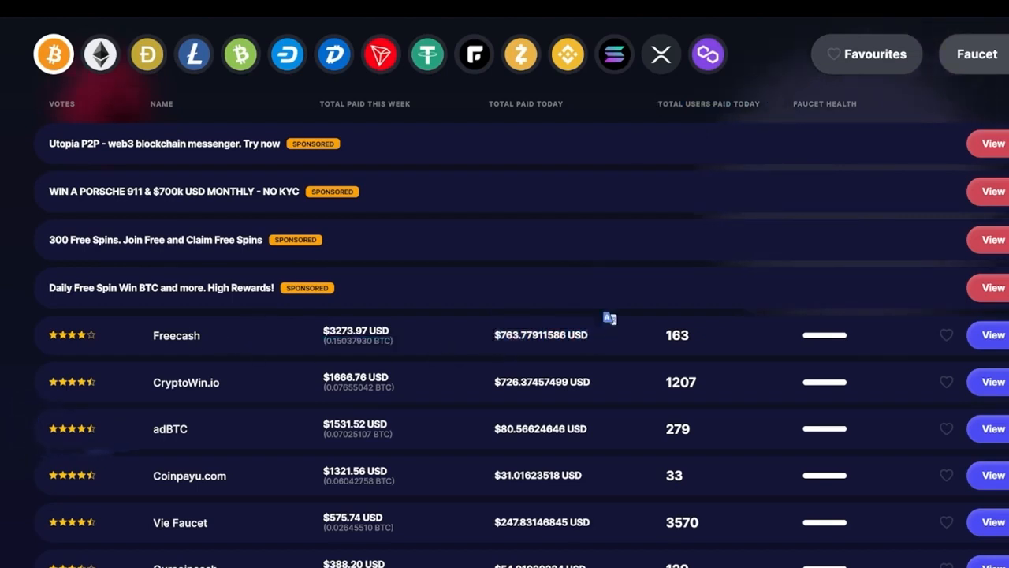
pyautogui.doubleClick(679, 335)
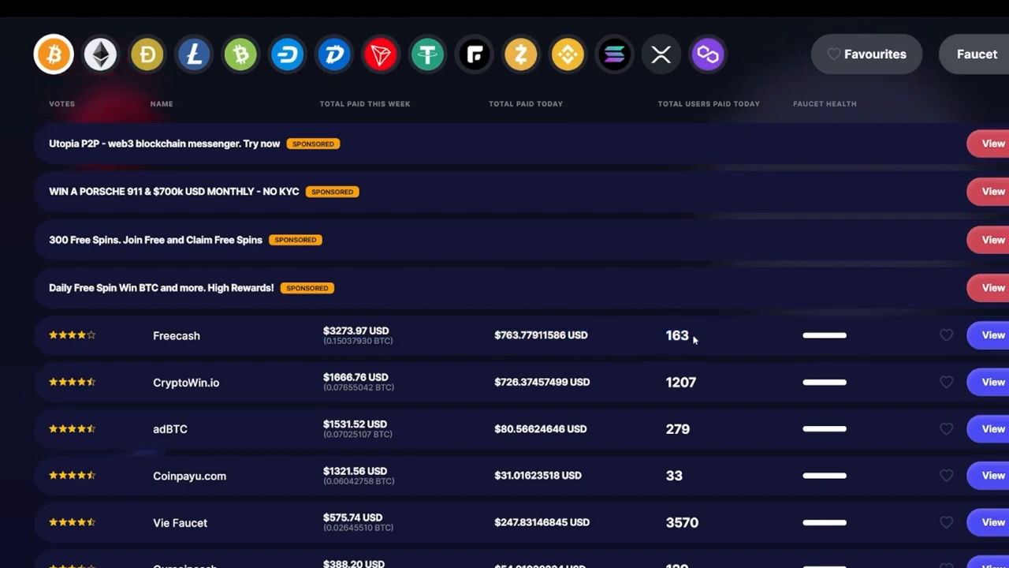
pyautogui.moveTo(604, 382)
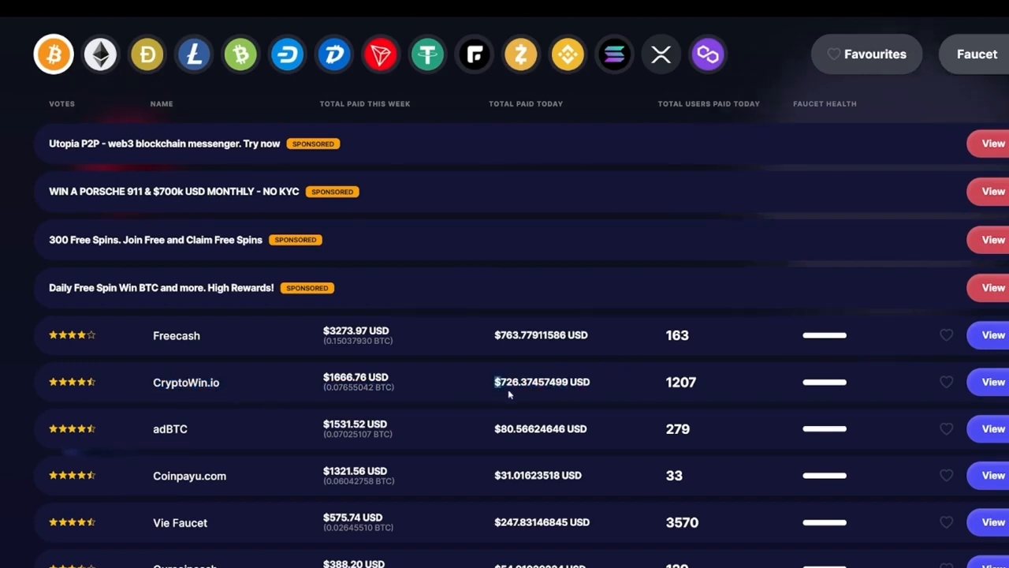
pyautogui.doubleClick(679, 382)
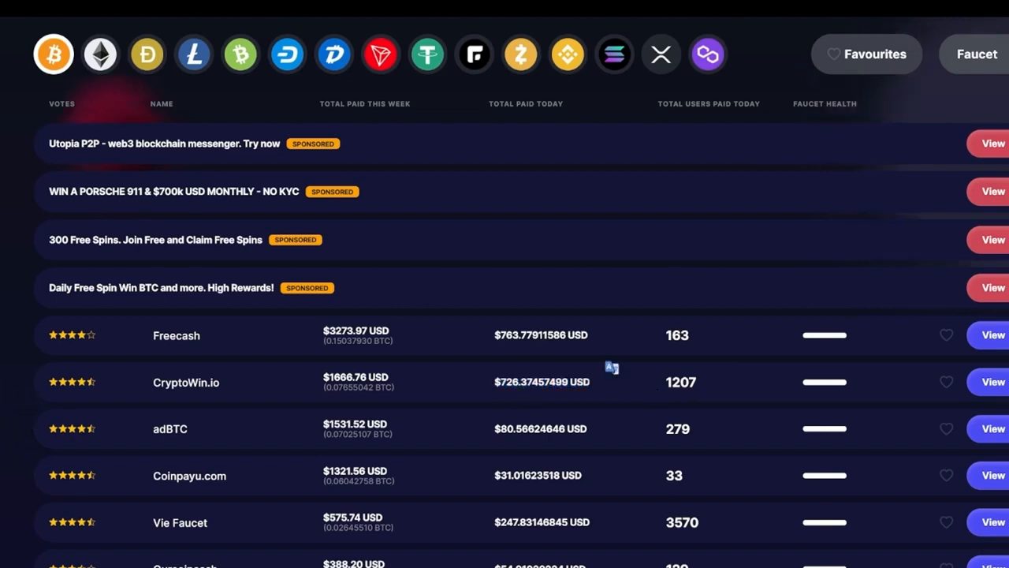
pyautogui.doubleClick(681, 382)
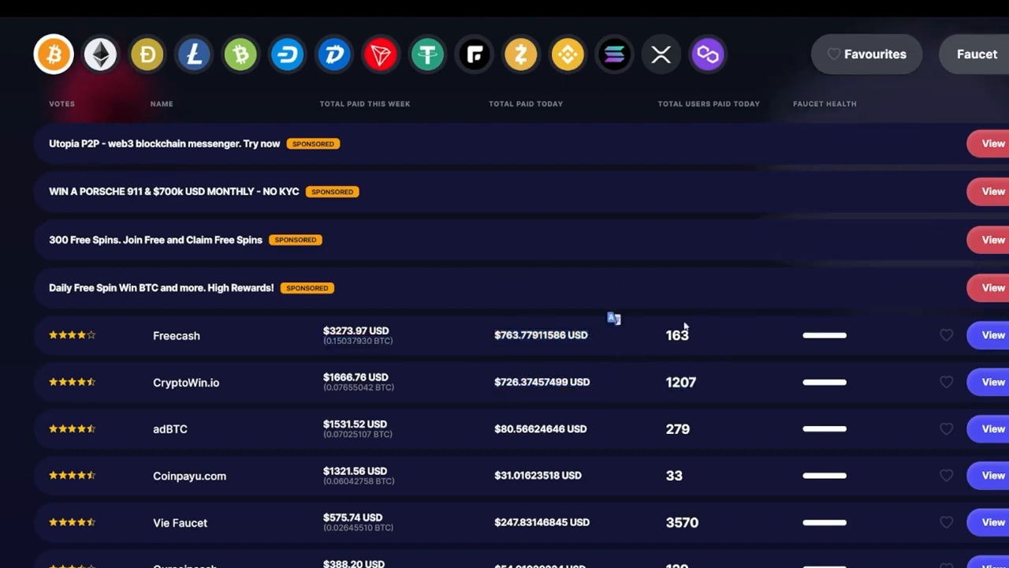
pyautogui.moveTo(700, 332)
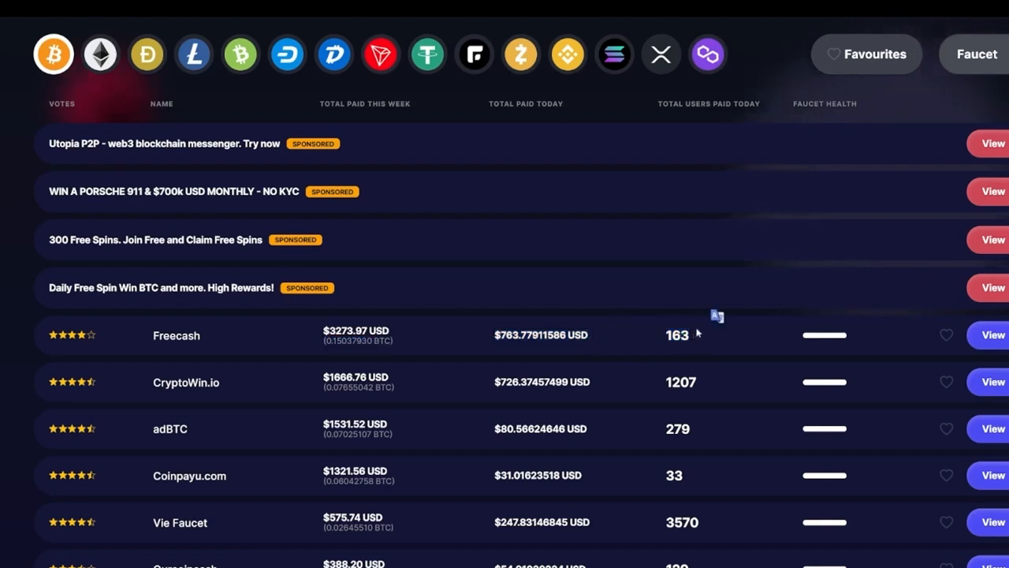
pyautogui.moveTo(652, 346)
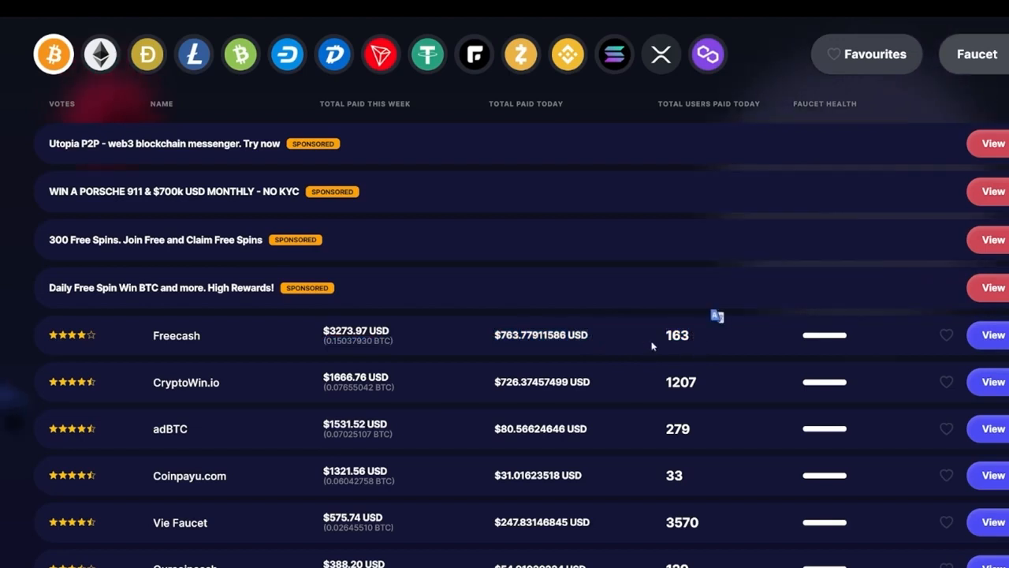
pyautogui.moveTo(632, 343)
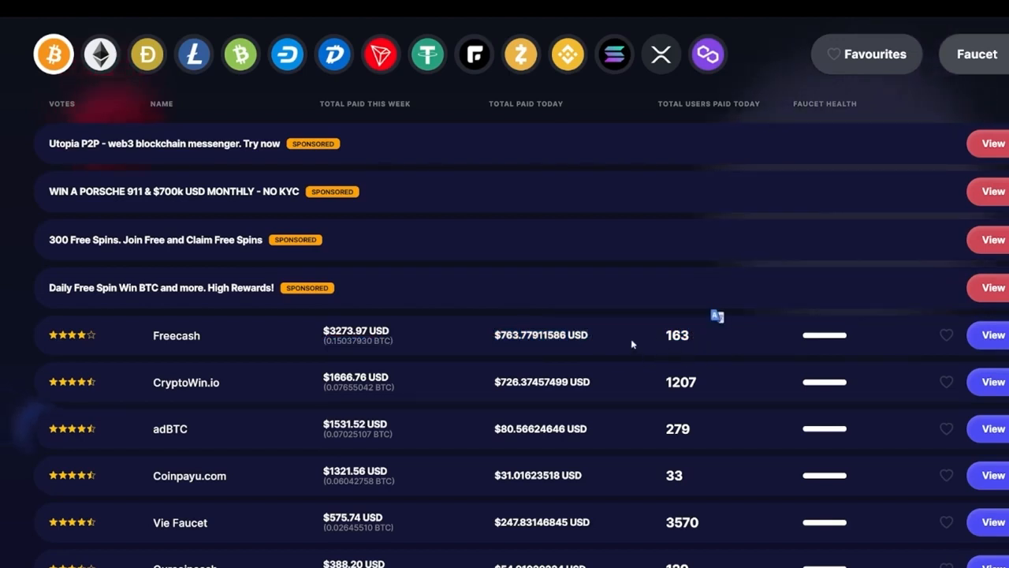
pyautogui.moveTo(659, 341)
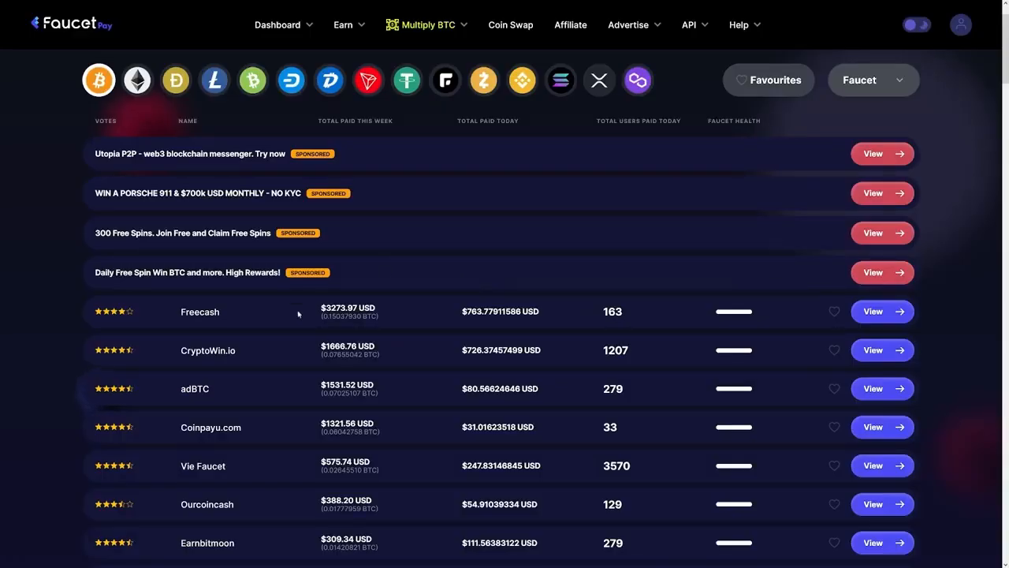
pyautogui.moveTo(626, 324)
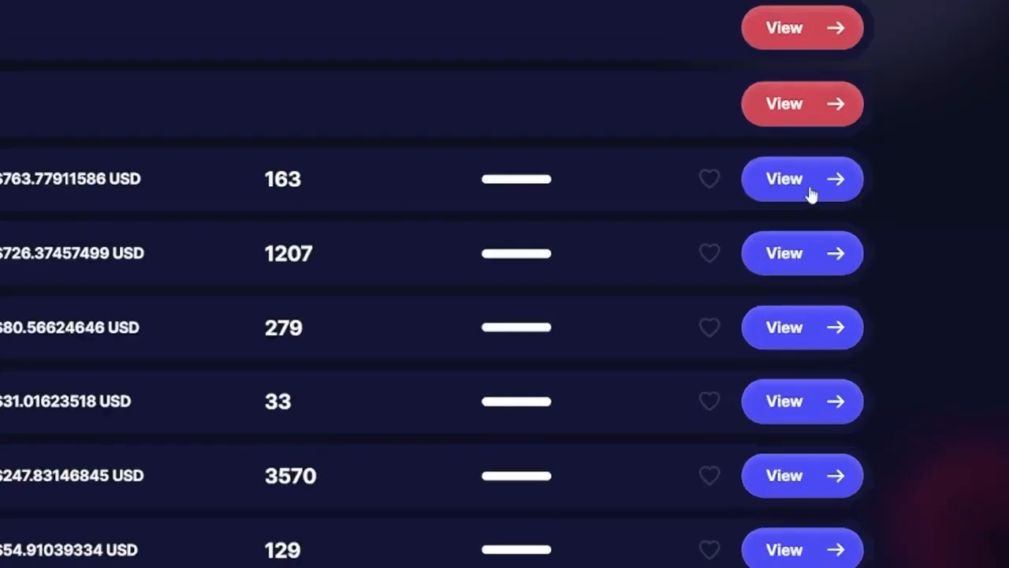
pyautogui.moveTo(820, 188)
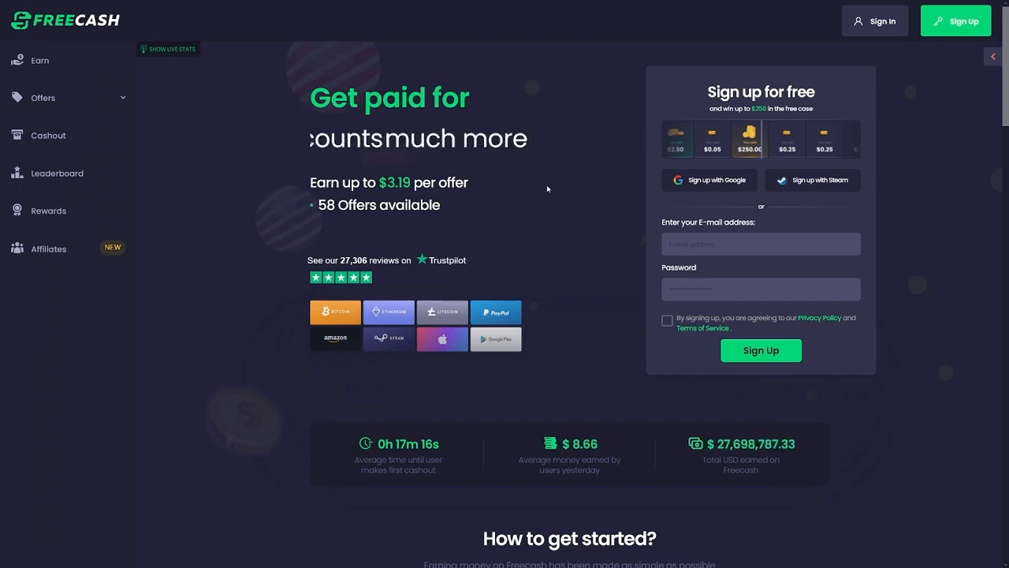
# Scroll down Freecash's landing page to its $27,698,787.33 total earned stats
pyautogui.scroll(-3)
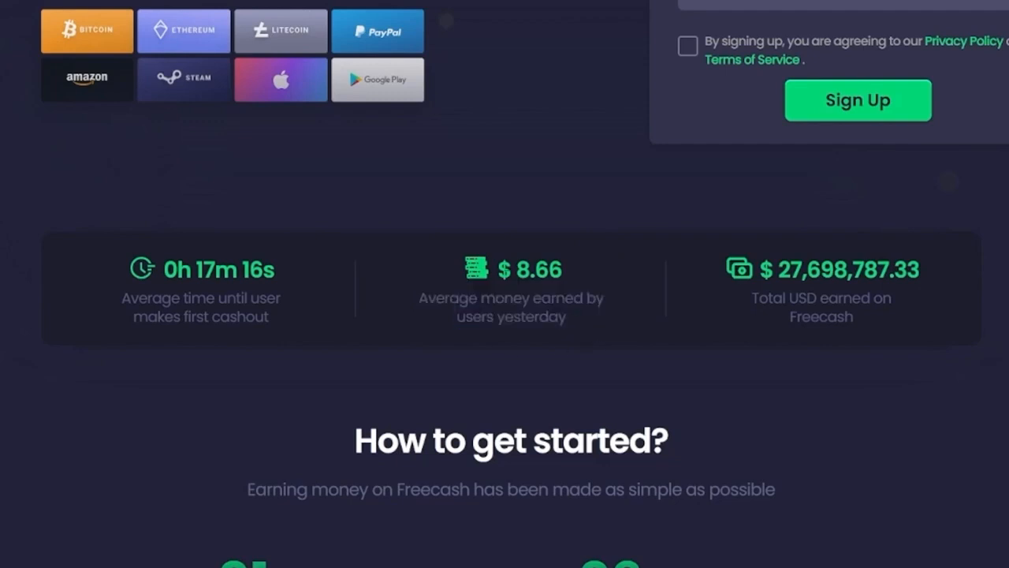
pyautogui.moveTo(568, 276)
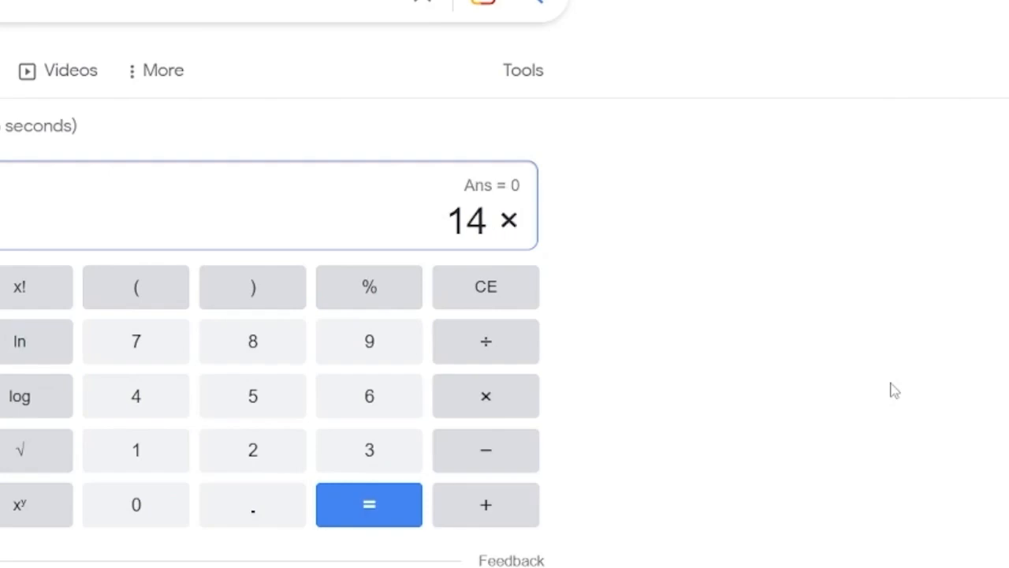
# Enter the multiplication sign after 14 on Google's calculator
pyautogui.click(369, 505)
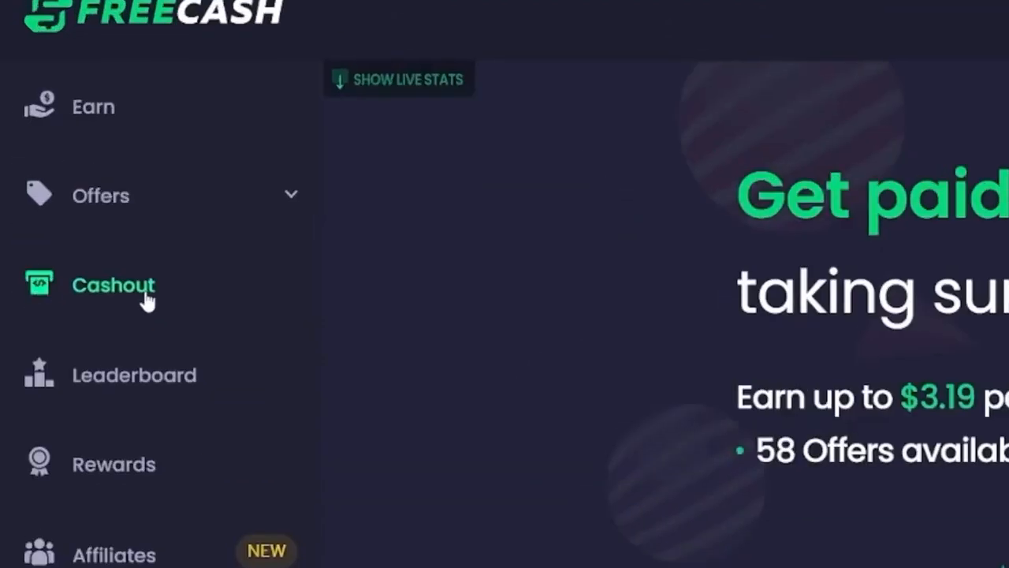
# Open Freecash's Cashout page, choose the Bitcoin tile, and scroll through the withdrawal form
pyautogui.click(114, 286)
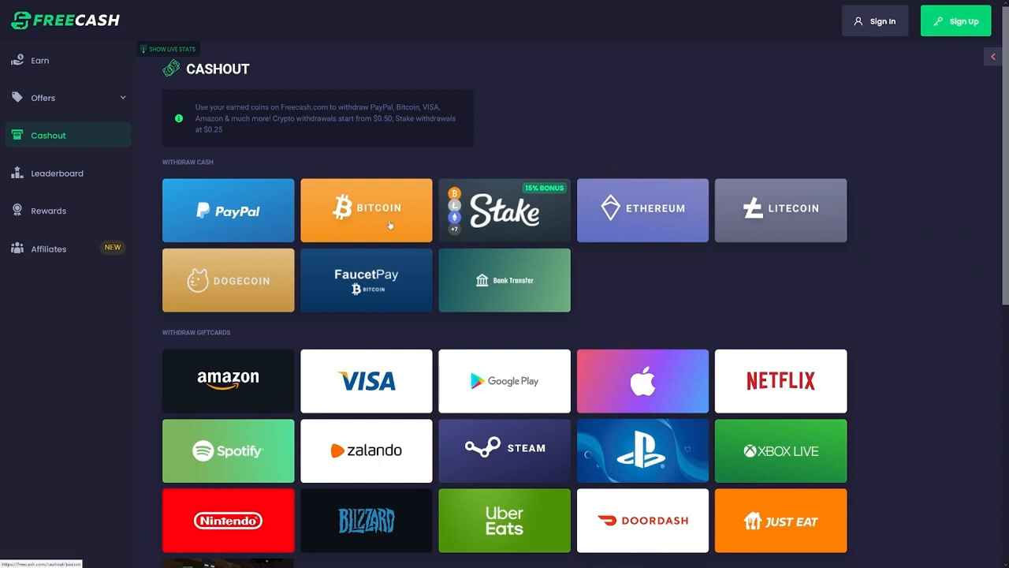
pyautogui.moveTo(756, 231)
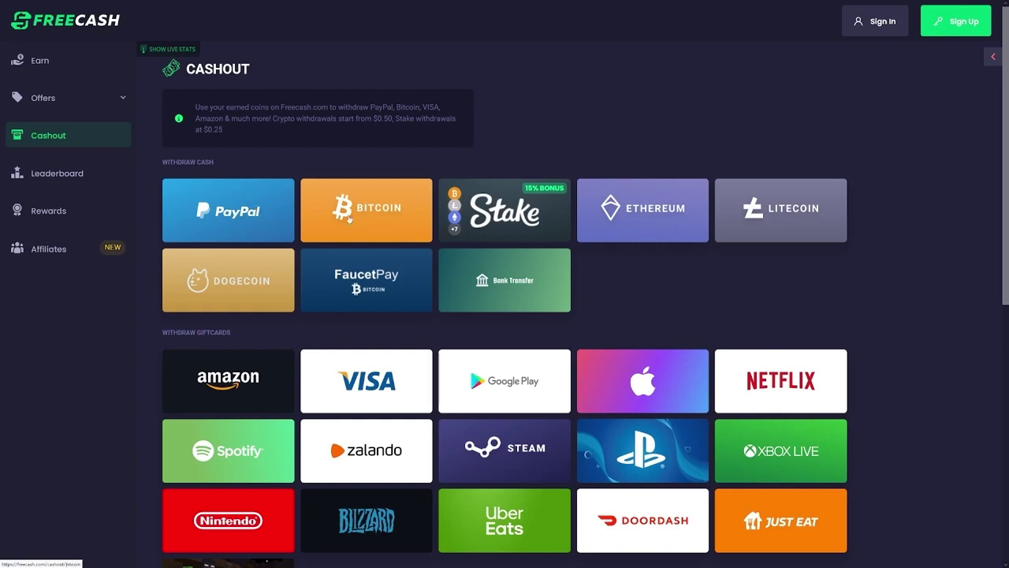
pyautogui.click(365, 210)
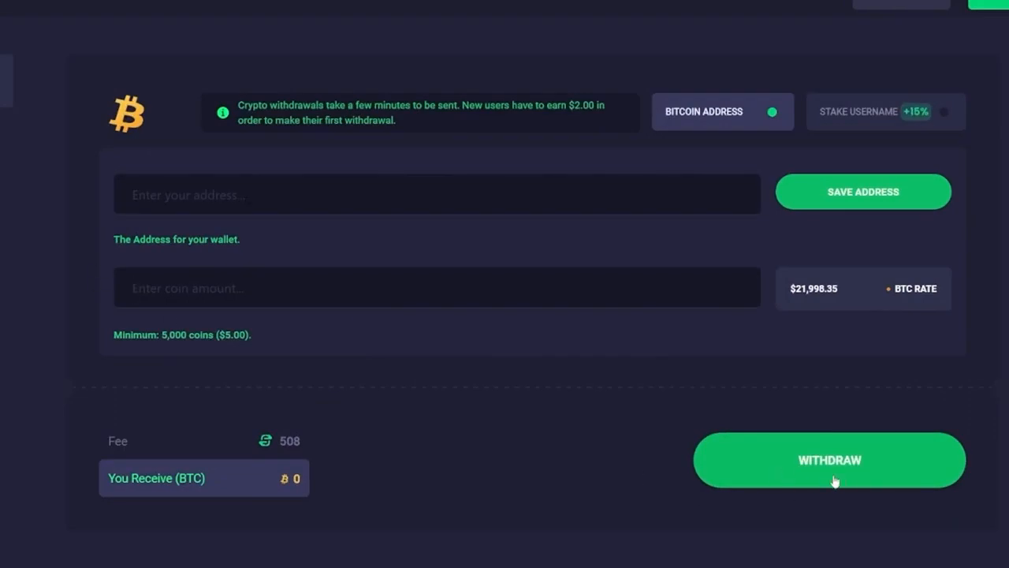
pyautogui.scroll(-3)
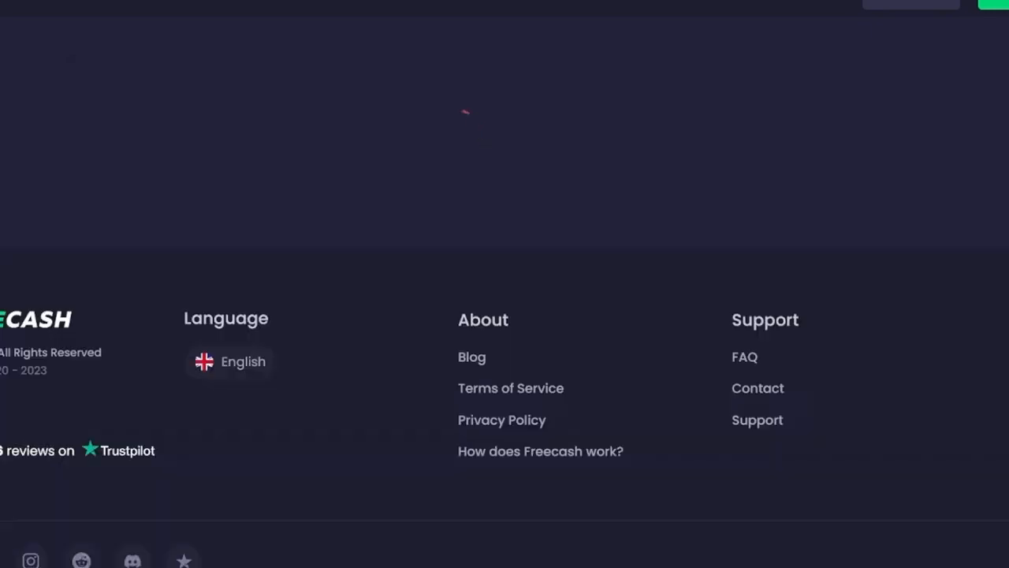
pyautogui.scroll(3)
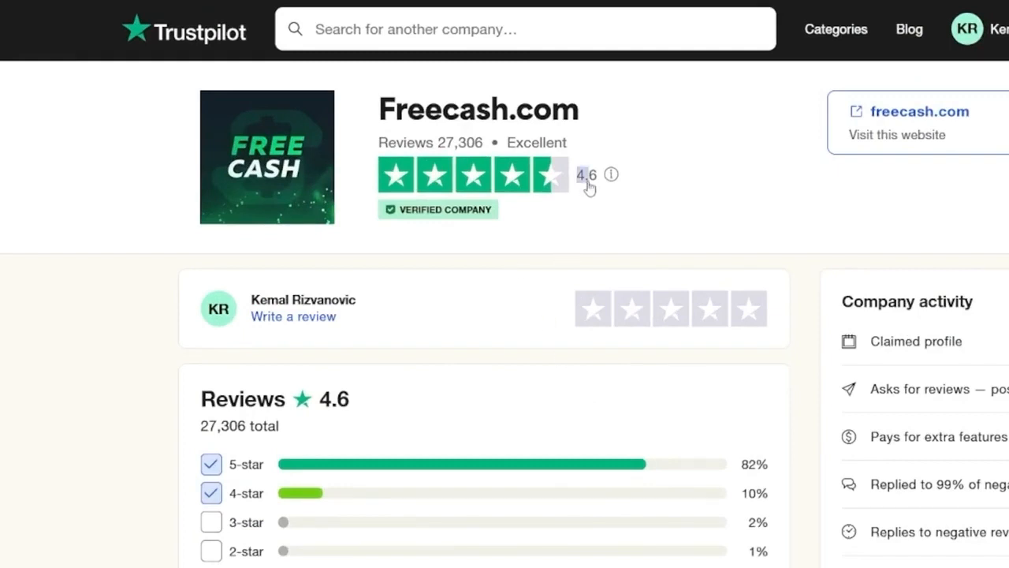
pyautogui.moveTo(597, 187)
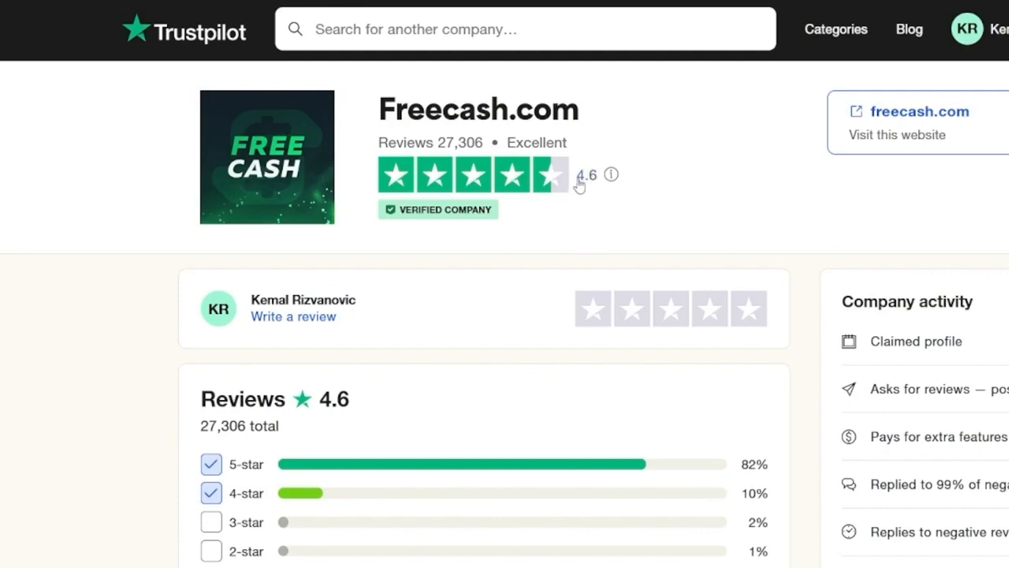
# Scroll down through Freecash.com's recent Trustpilot reviews below its 4.6 rating
pyautogui.scroll(-3)
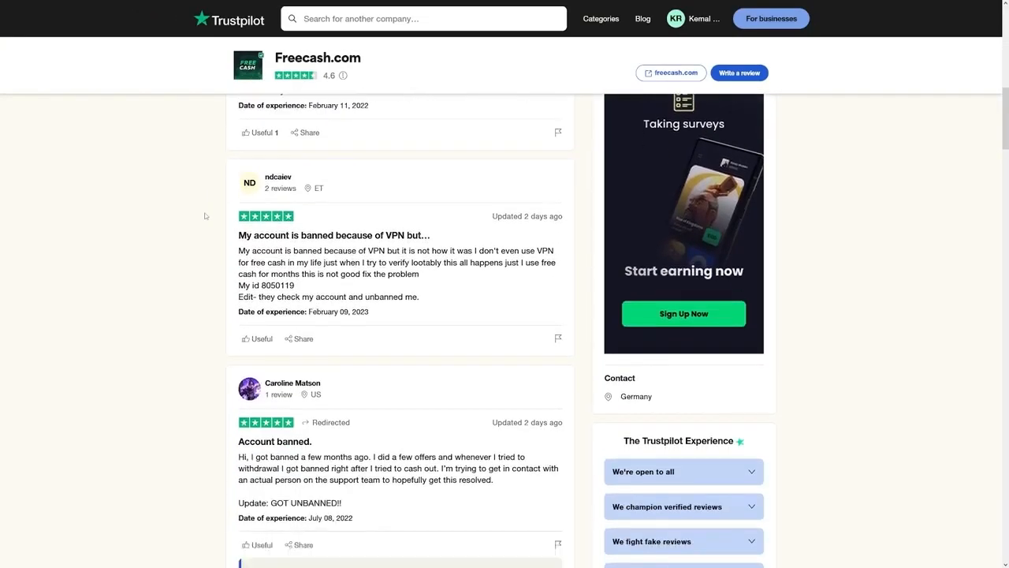
pyautogui.scroll(-3)
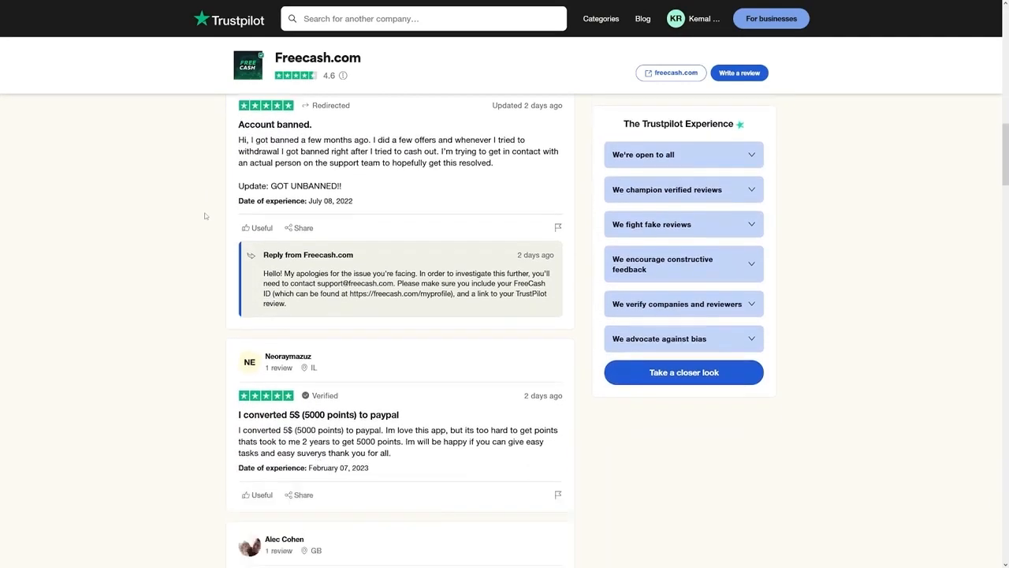
pyautogui.scroll(-3)
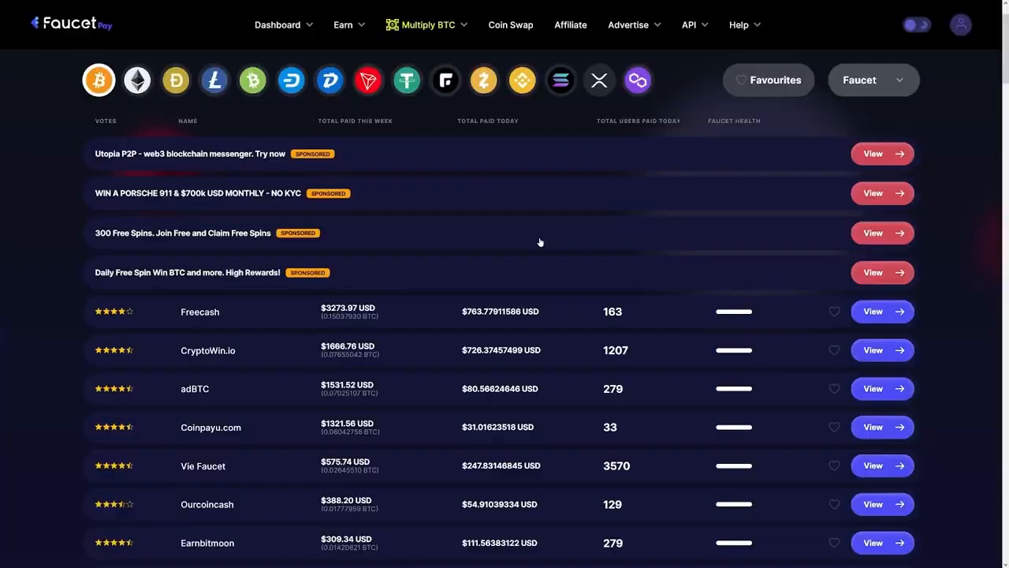
# Select the CryptoWin.io name in FaucetPay's faucet list and open its context menu
pyautogui.scroll(-3)
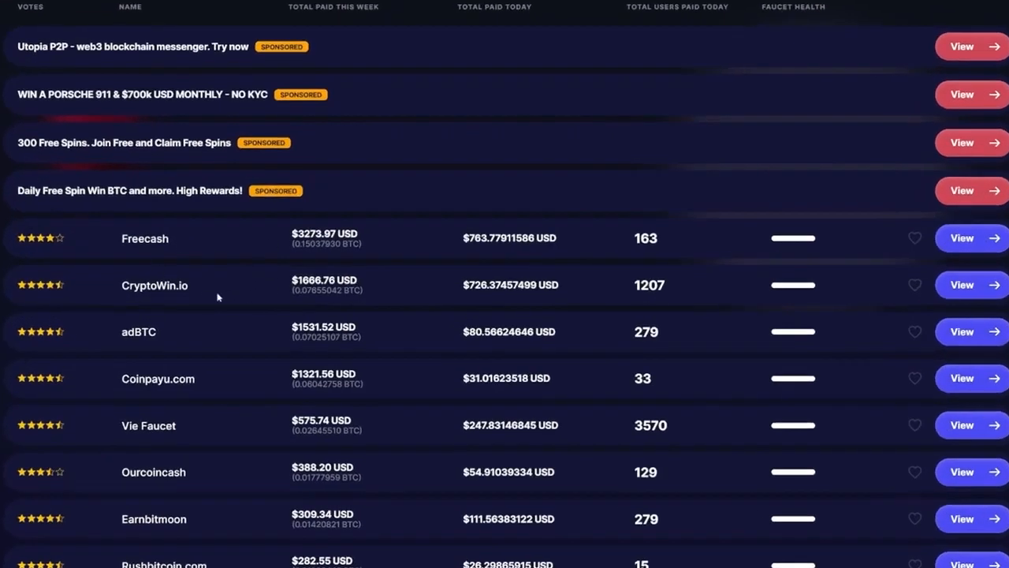
pyautogui.doubleClick(148, 286)
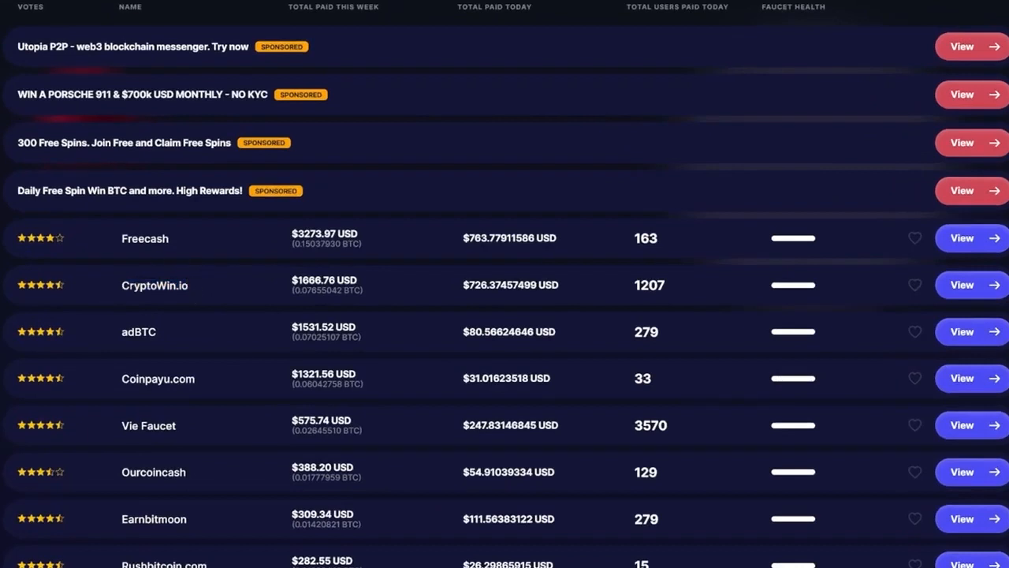
pyautogui.doubleClick(155, 286)
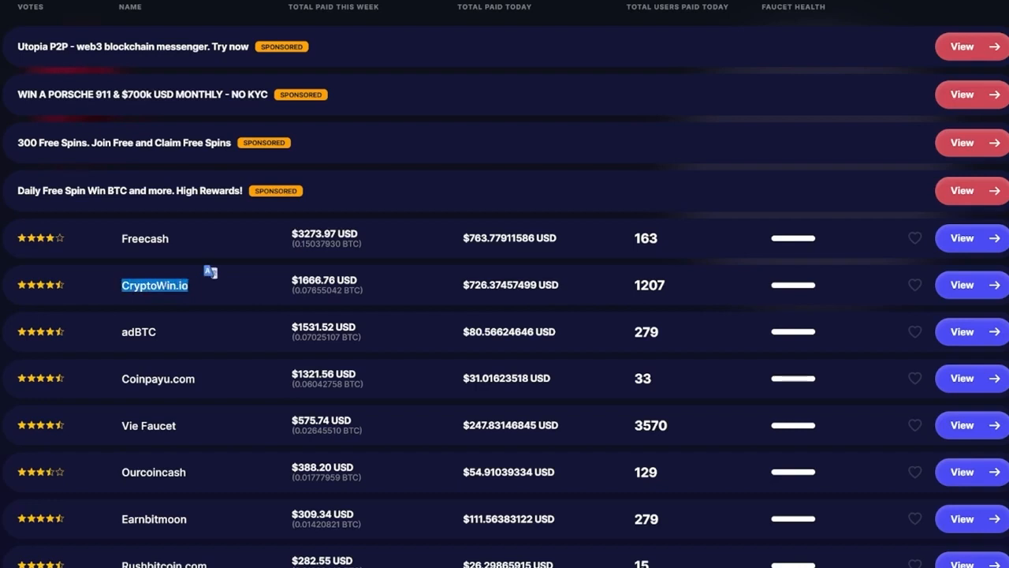
pyautogui.rightClick(155, 285)
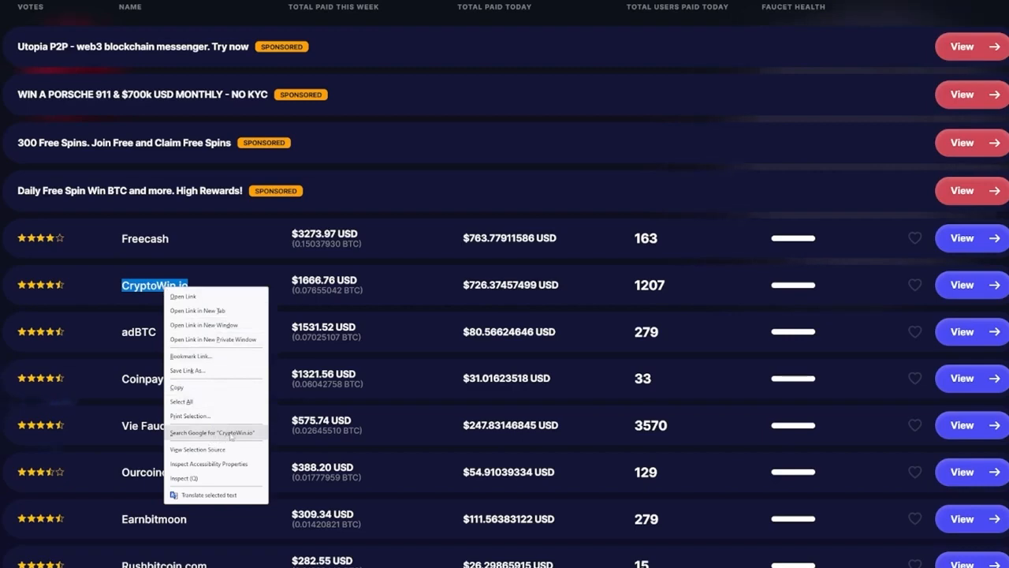
# Search Google for CryptoWin.io and pick the 'trustpilot' query suggestion
pyautogui.click(213, 432)
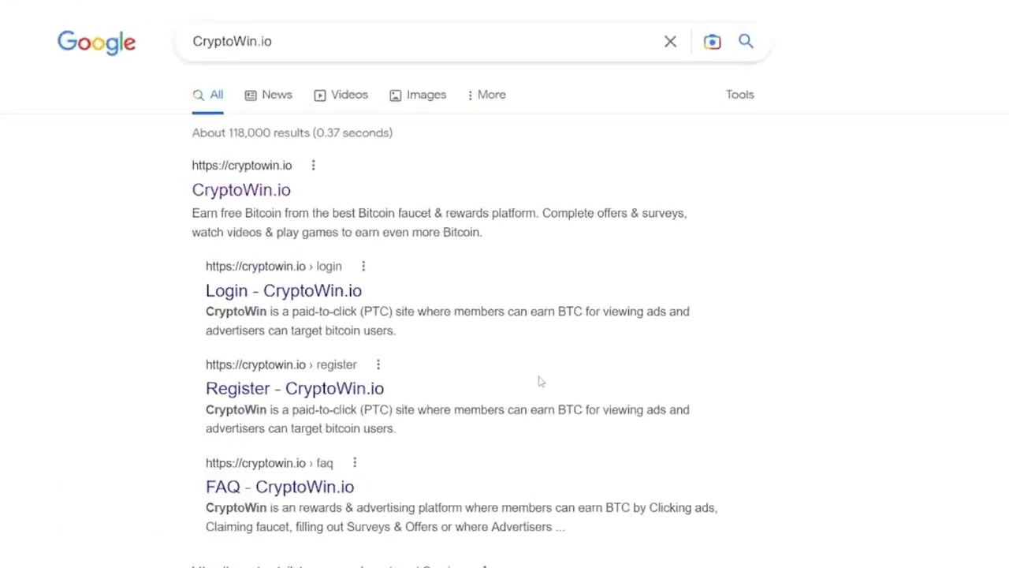
pyautogui.moveTo(574, 388)
pyautogui.write(' tru')
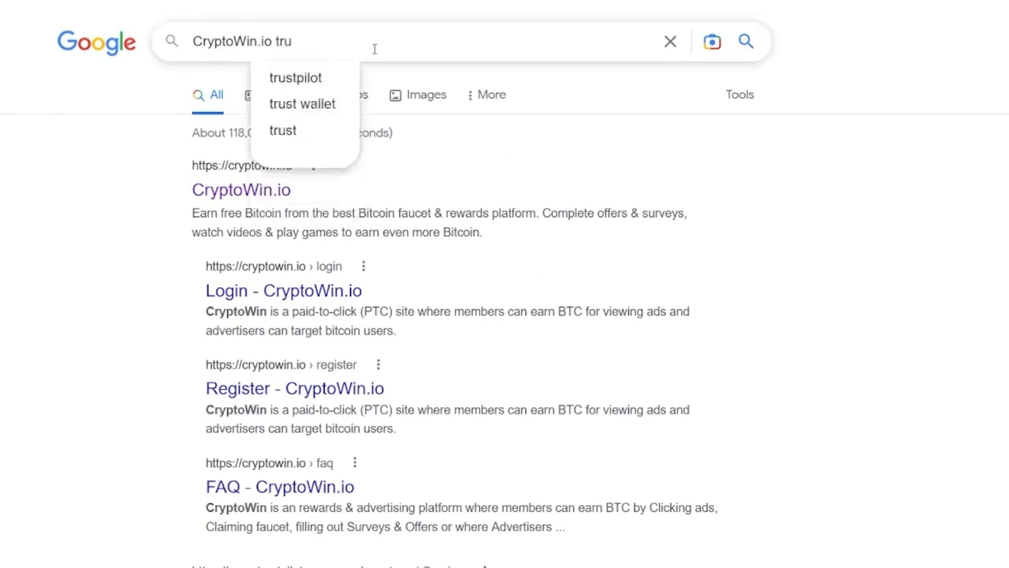
pyautogui.click(295, 78)
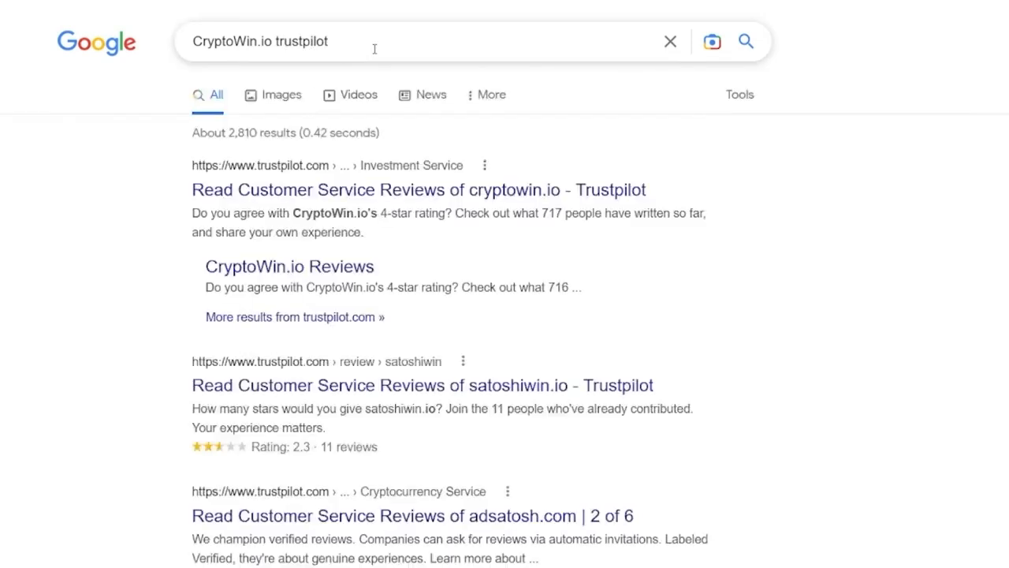
pyautogui.moveTo(378, 193)
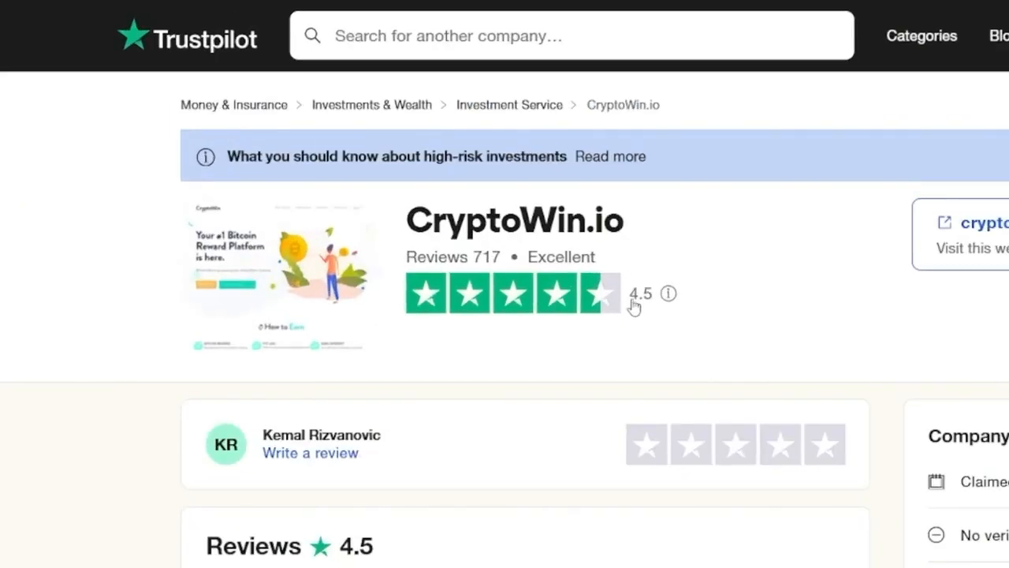
# Highlight CryptoWin.io's 4.5 Trustpilot score and scroll the page
pyautogui.doubleClick(640, 293)
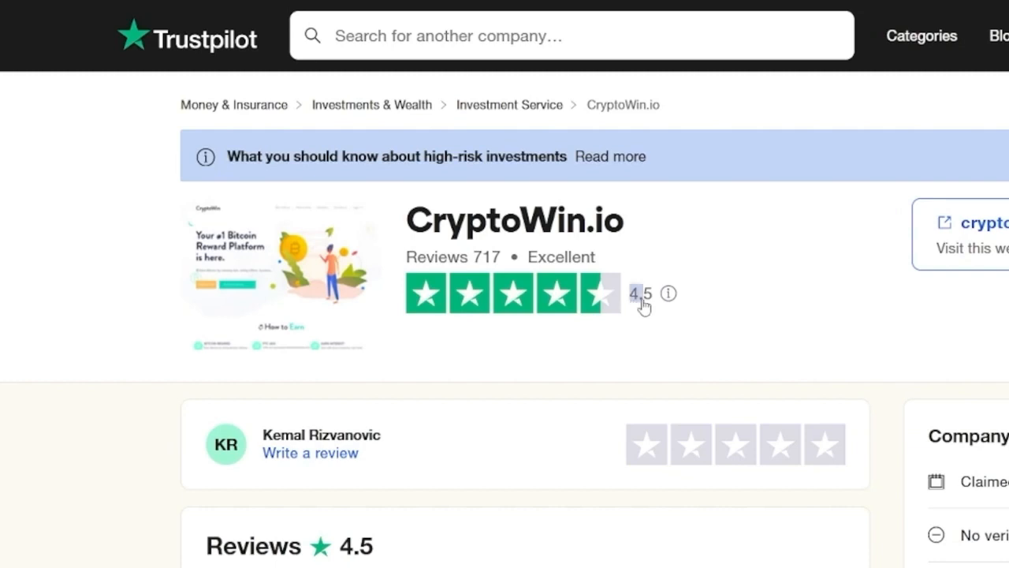
pyautogui.moveTo(635, 304)
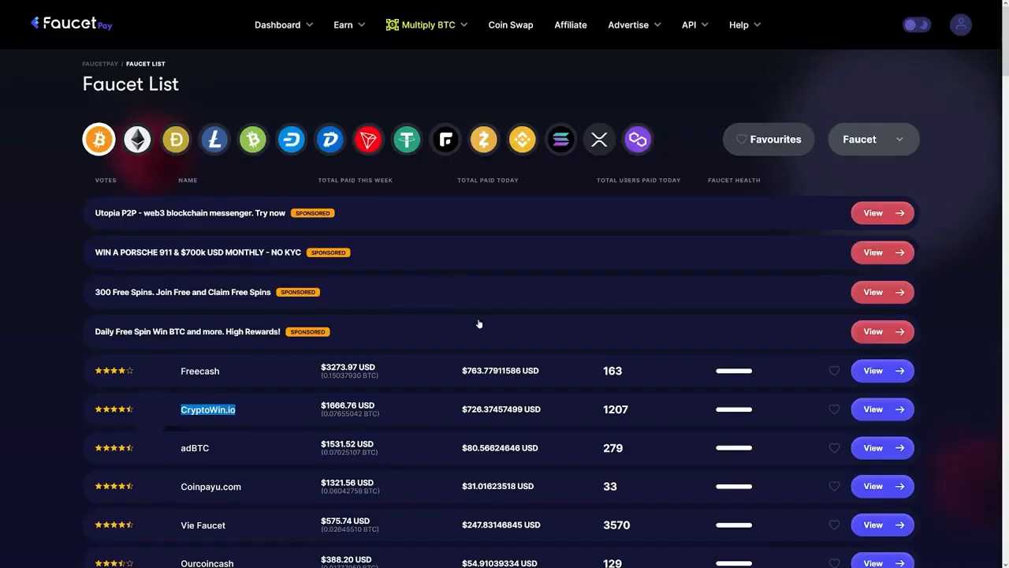
pyautogui.scroll(-3)
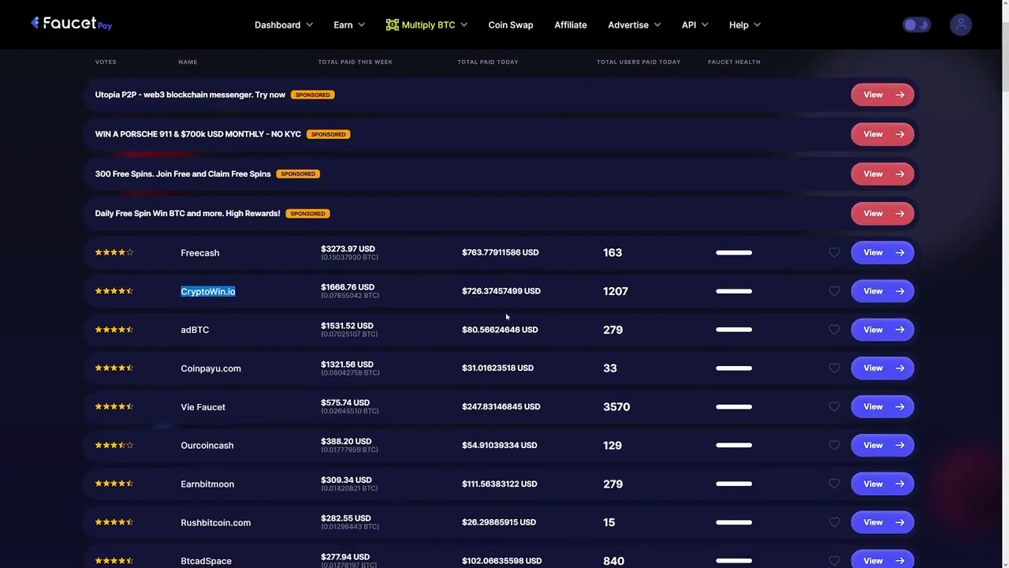